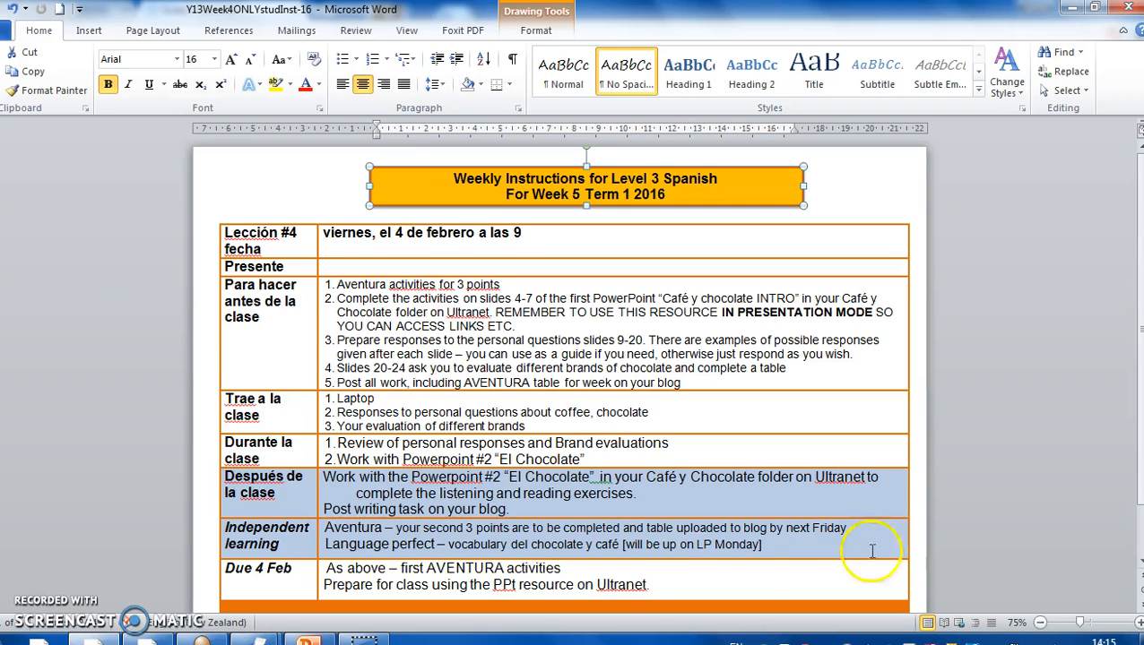
mouse_move(337, 296)
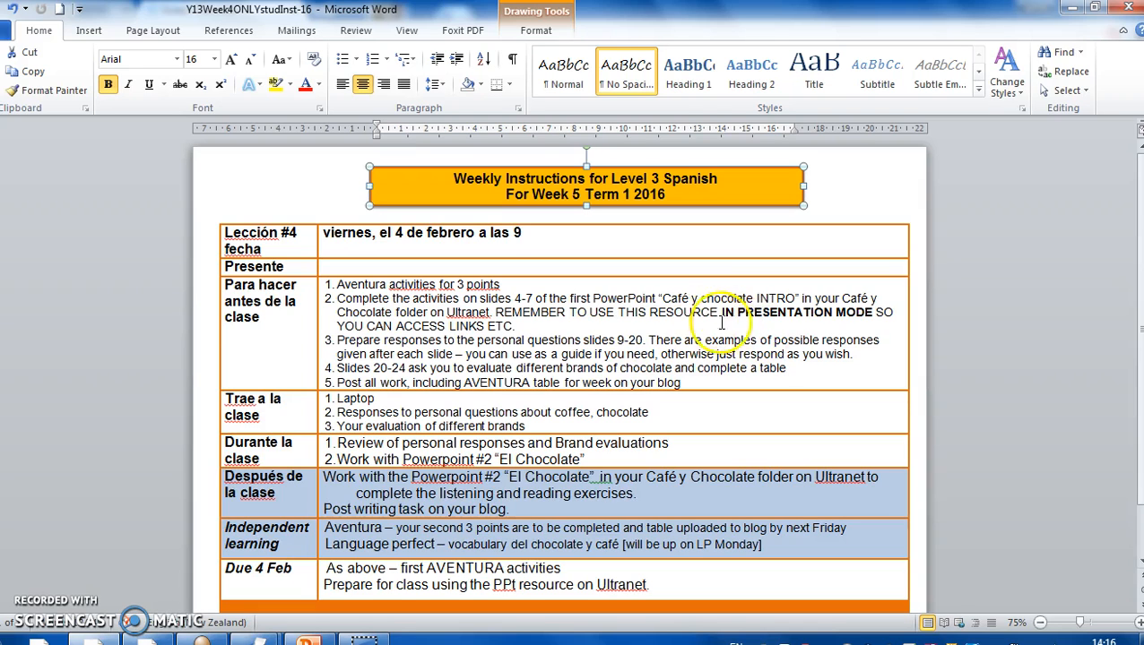
mouse_move(878, 323)
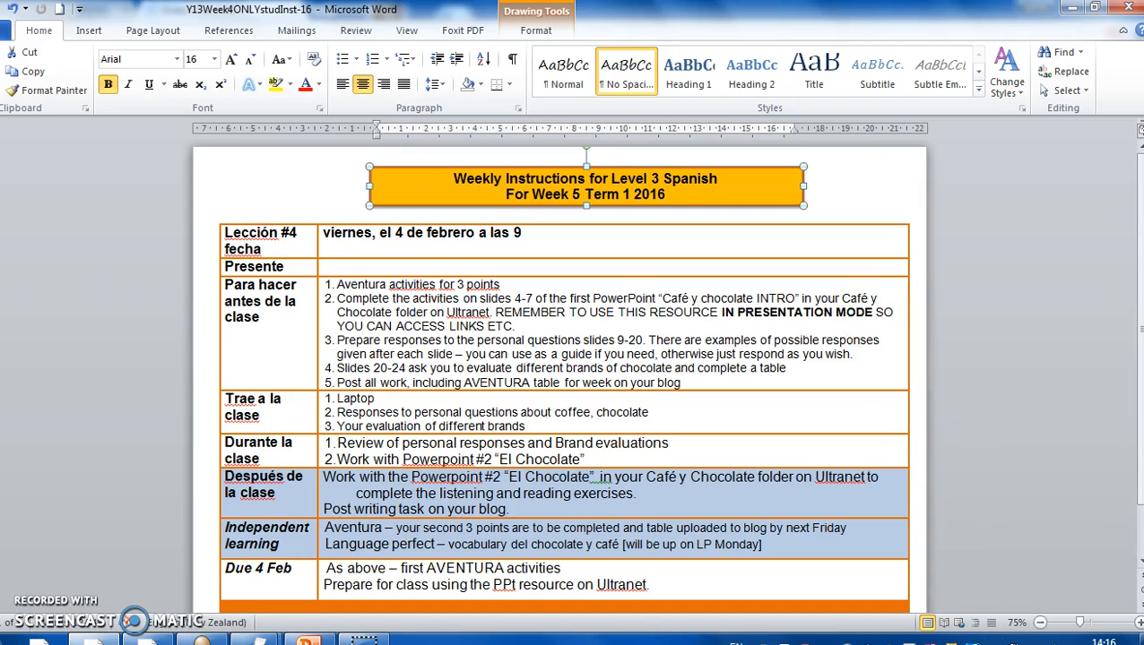
mouse_move(885, 364)
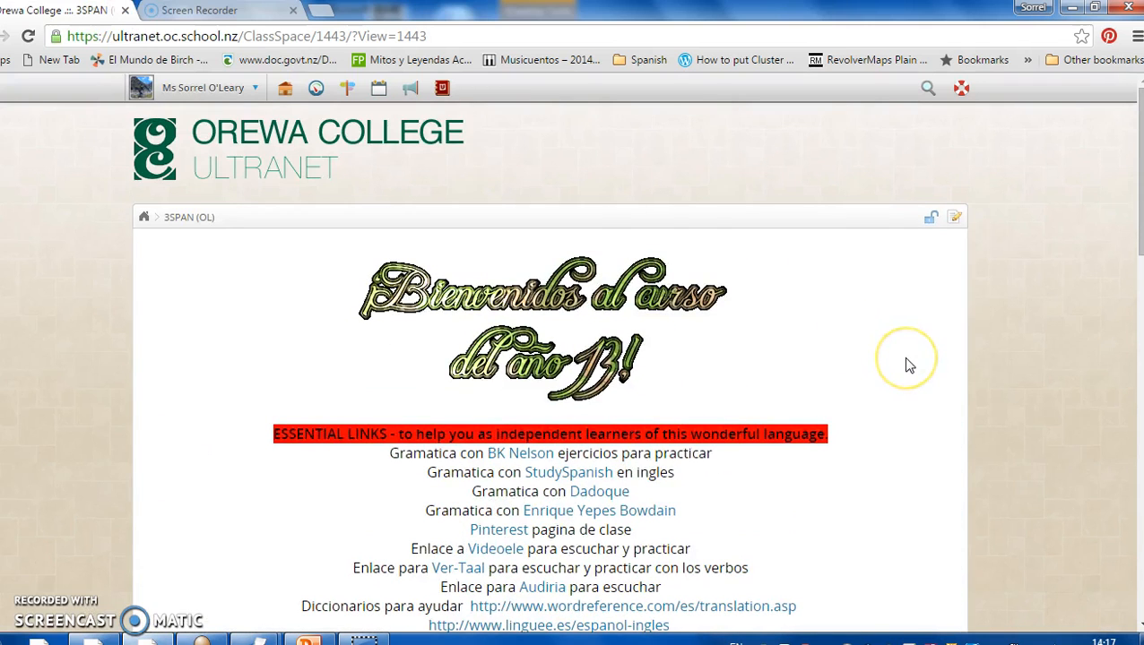
- Collapse the Assessment and Gramatica folders so Course Information through El internado are listed
scroll(down, 3)
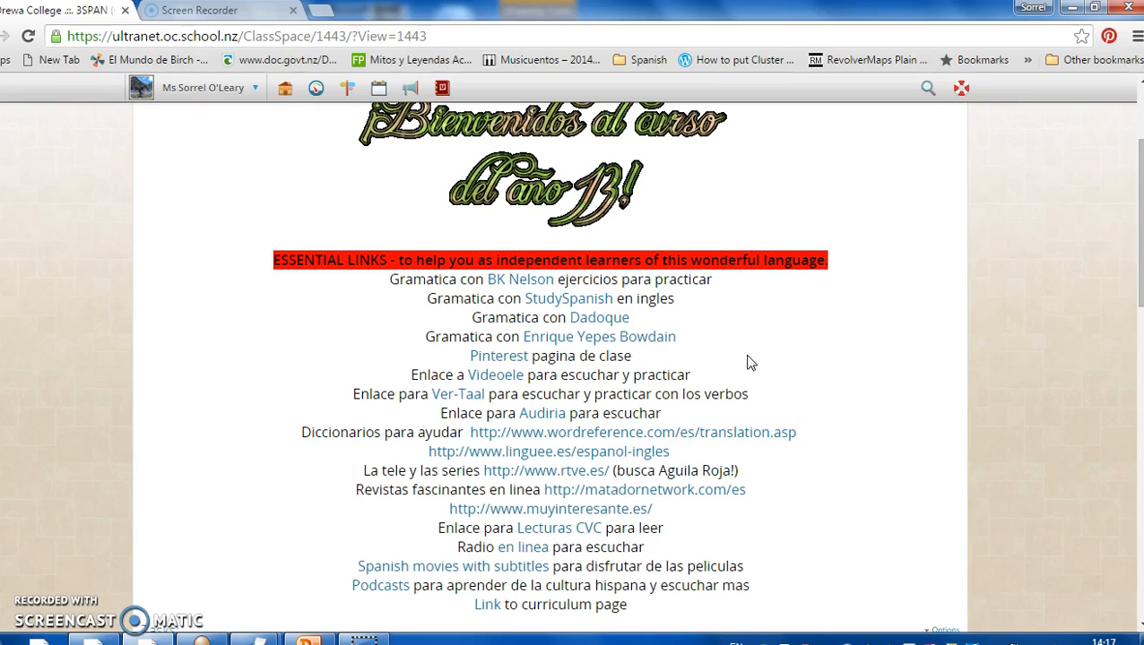
mouse_move(668, 350)
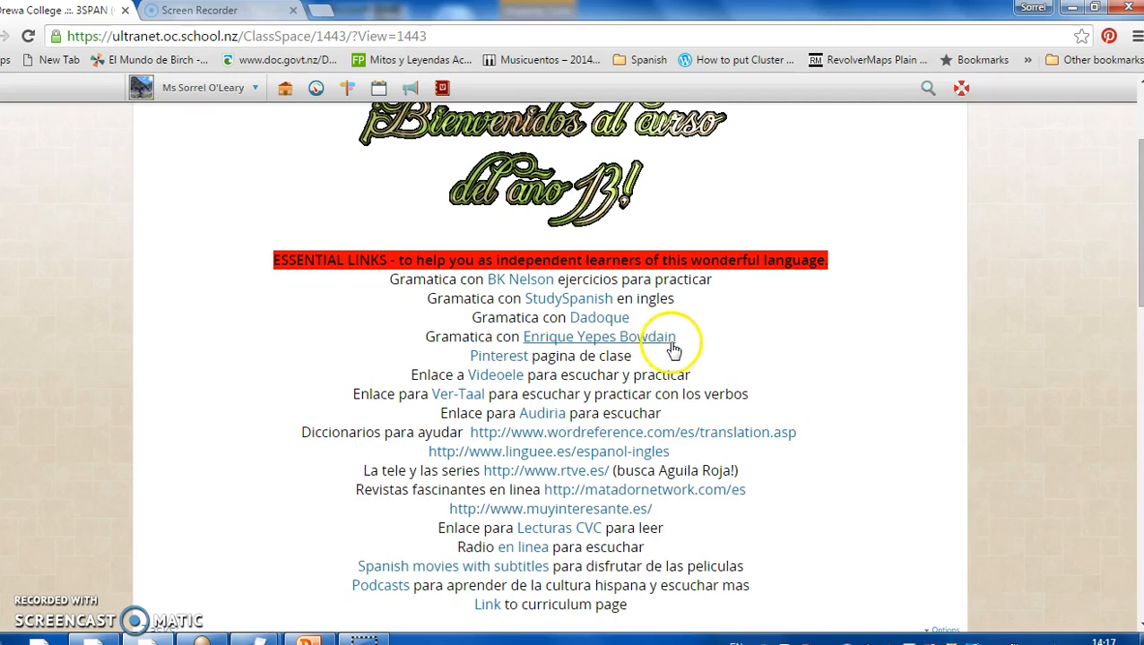
mouse_move(713, 345)
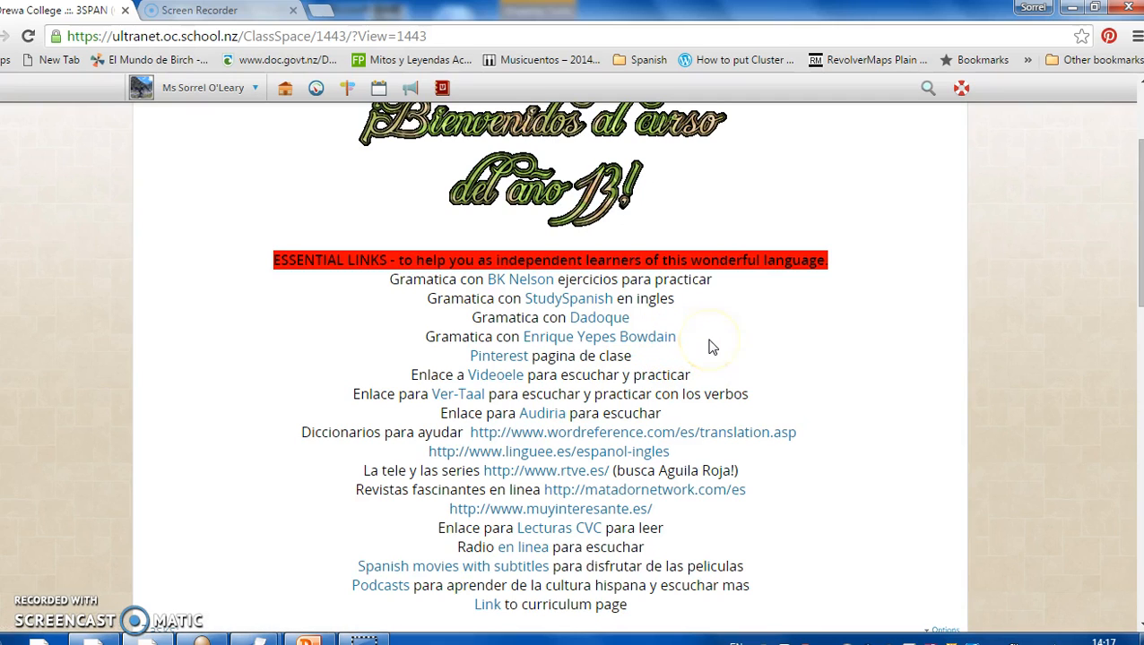
mouse_move(712, 345)
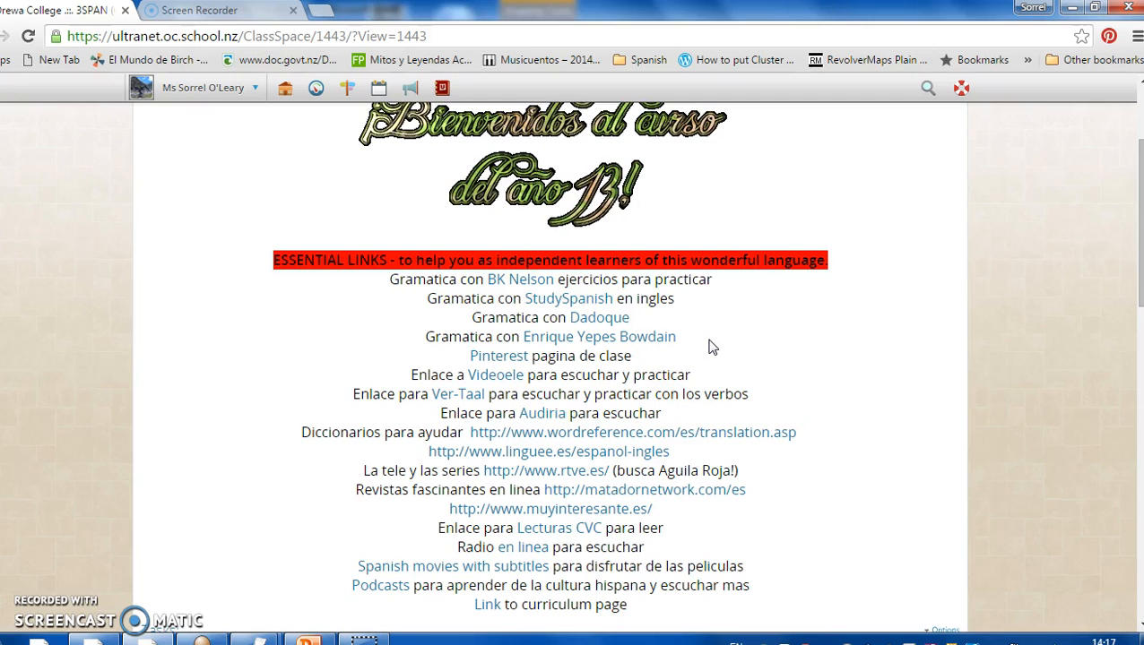
mouse_move(499, 356)
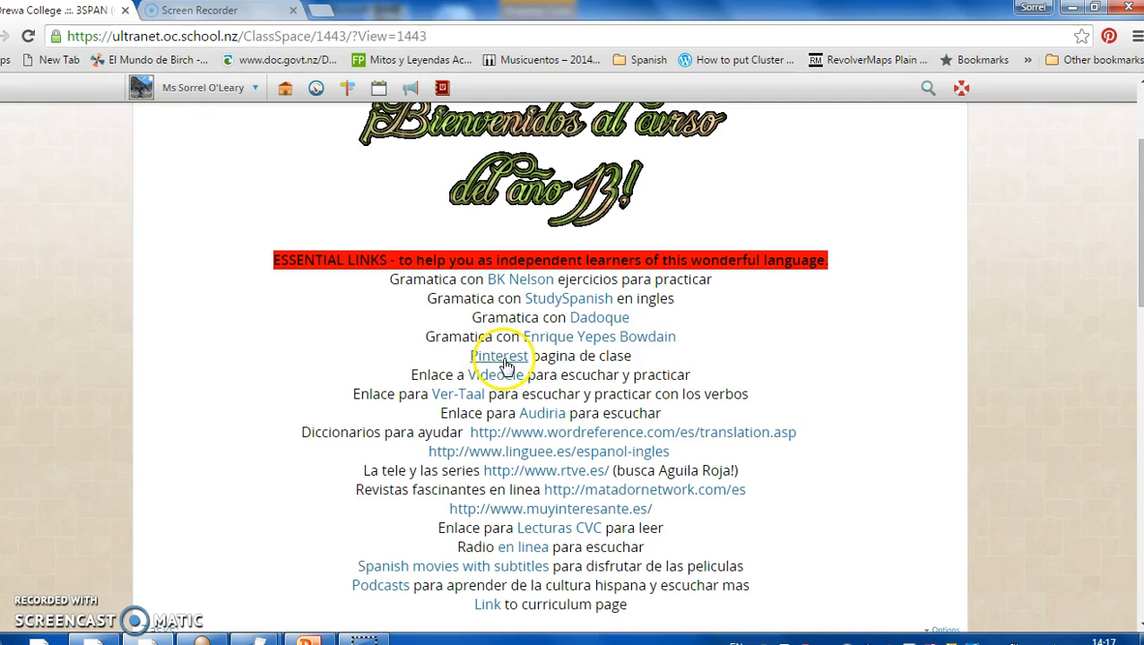
mouse_move(728, 351)
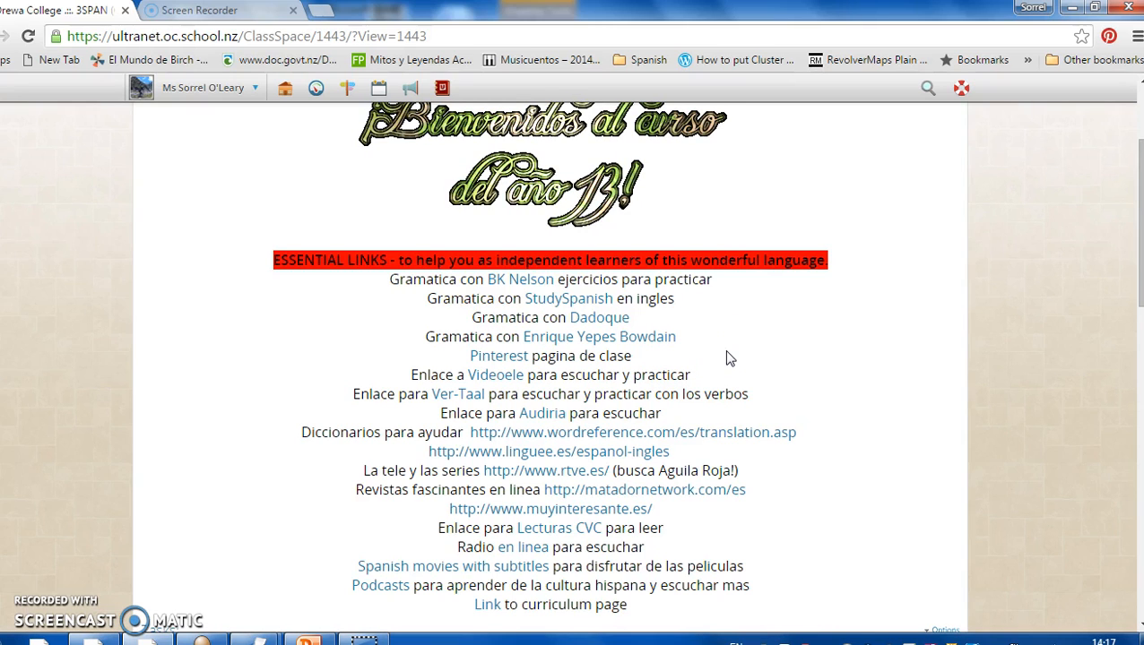
mouse_move(729, 377)
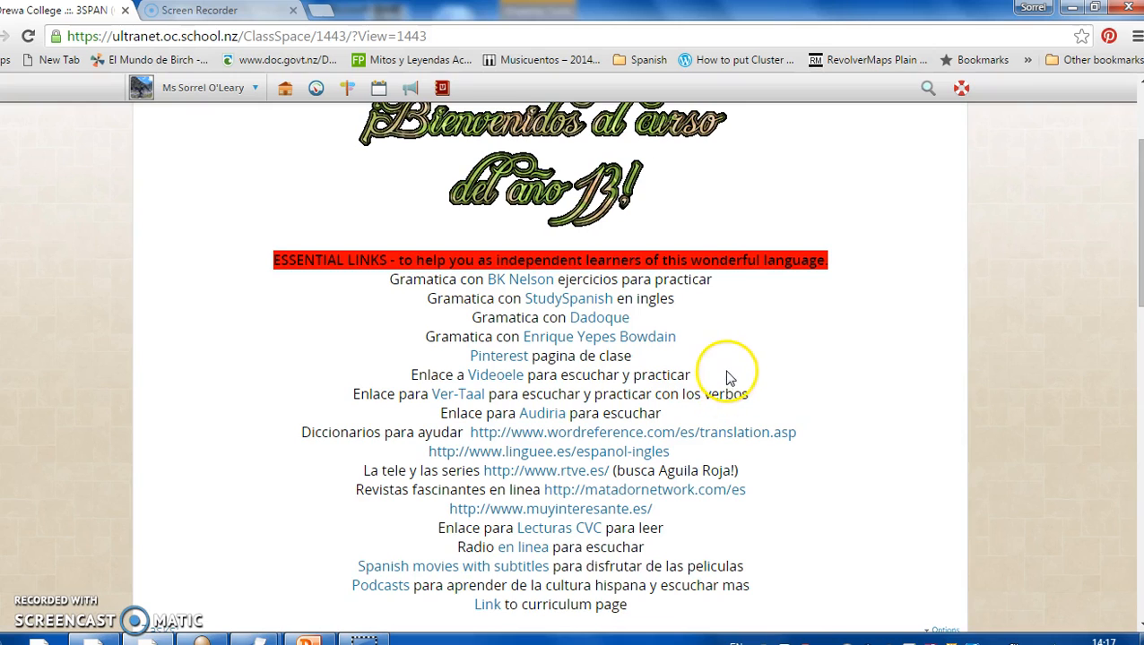
mouse_move(522, 384)
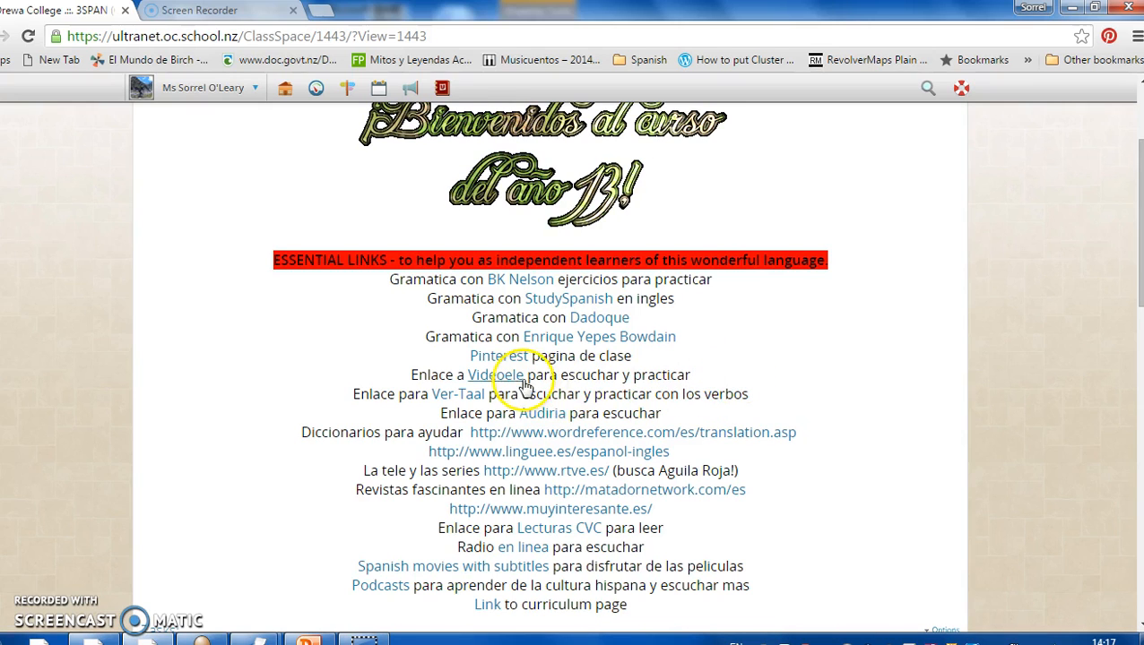
mouse_move(749, 374)
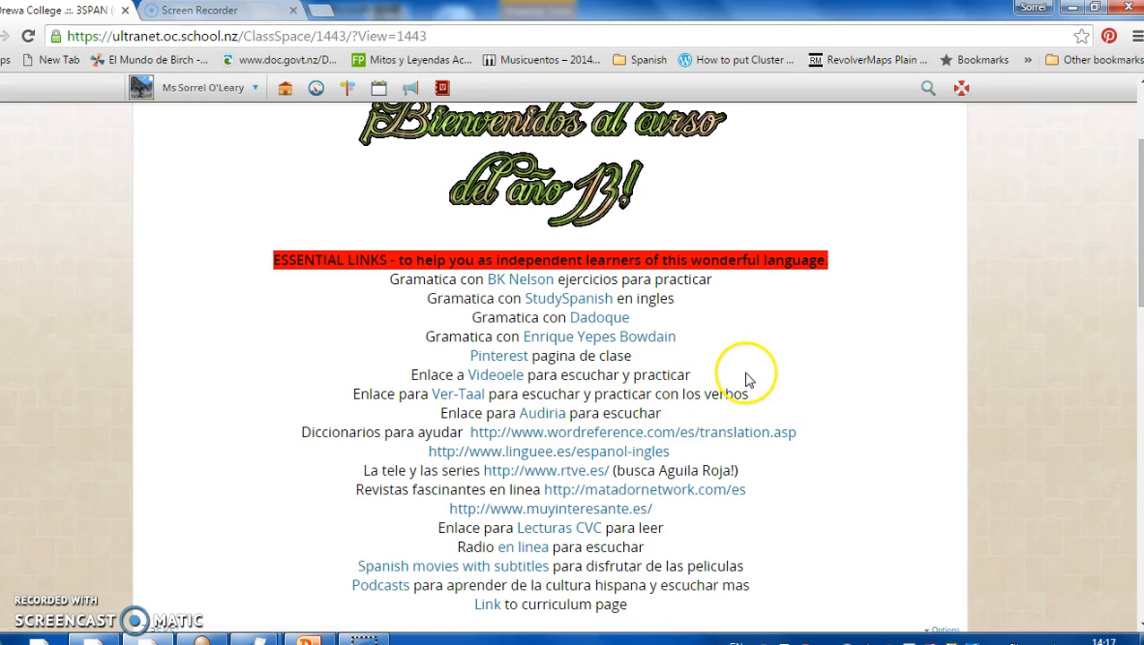
mouse_move(782, 387)
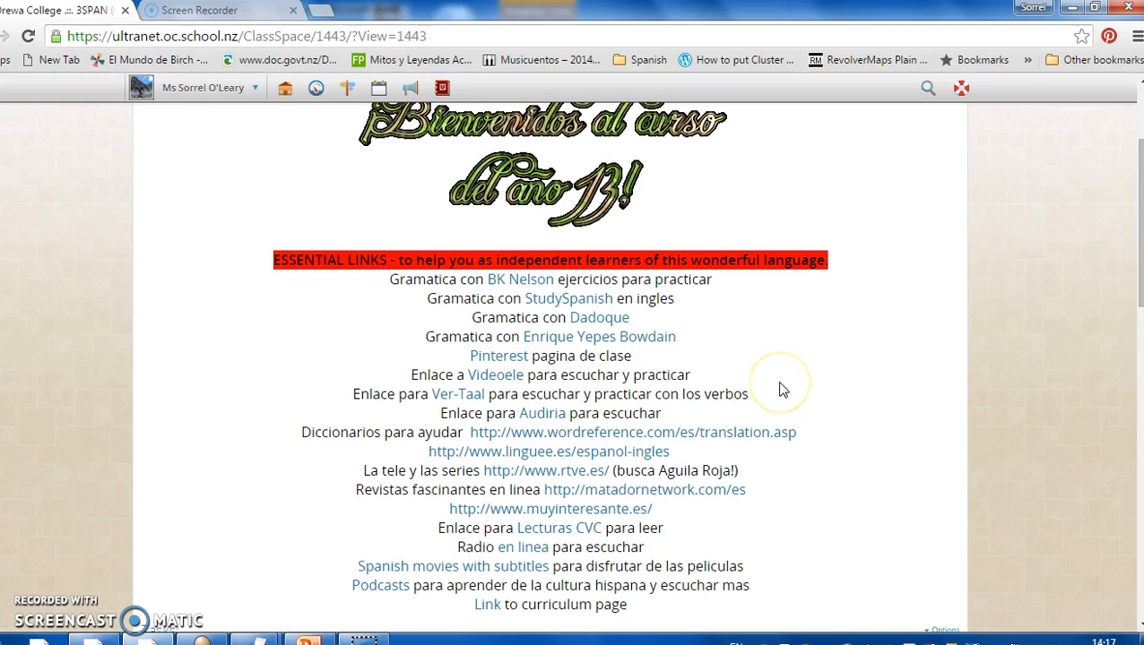
scroll(down, 3)
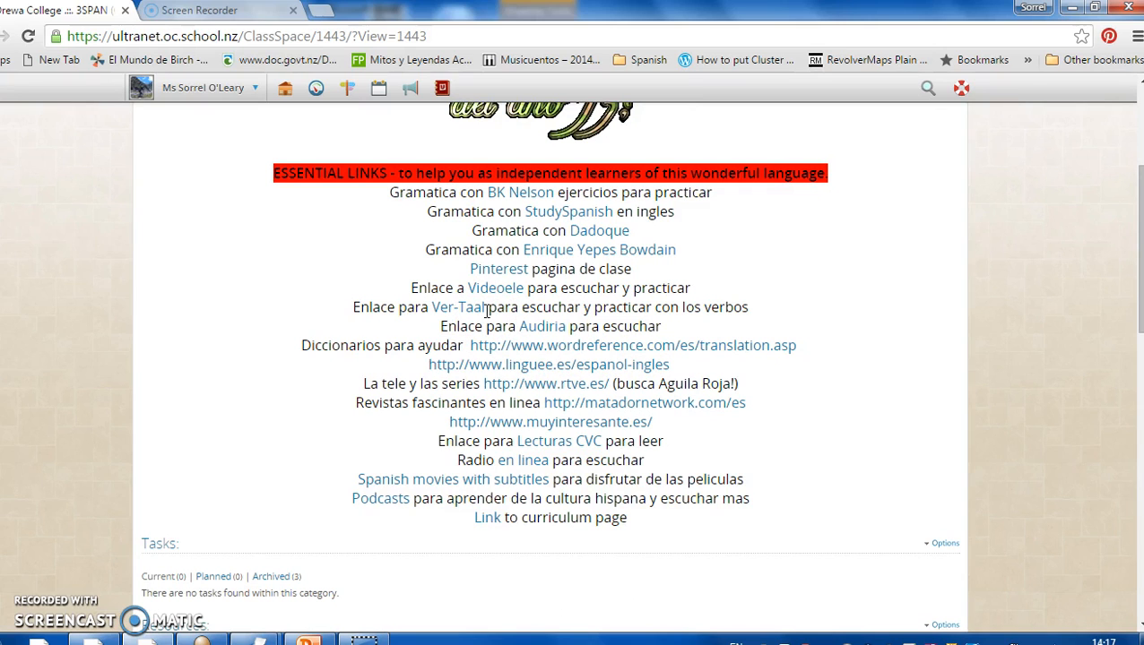
mouse_move(545, 328)
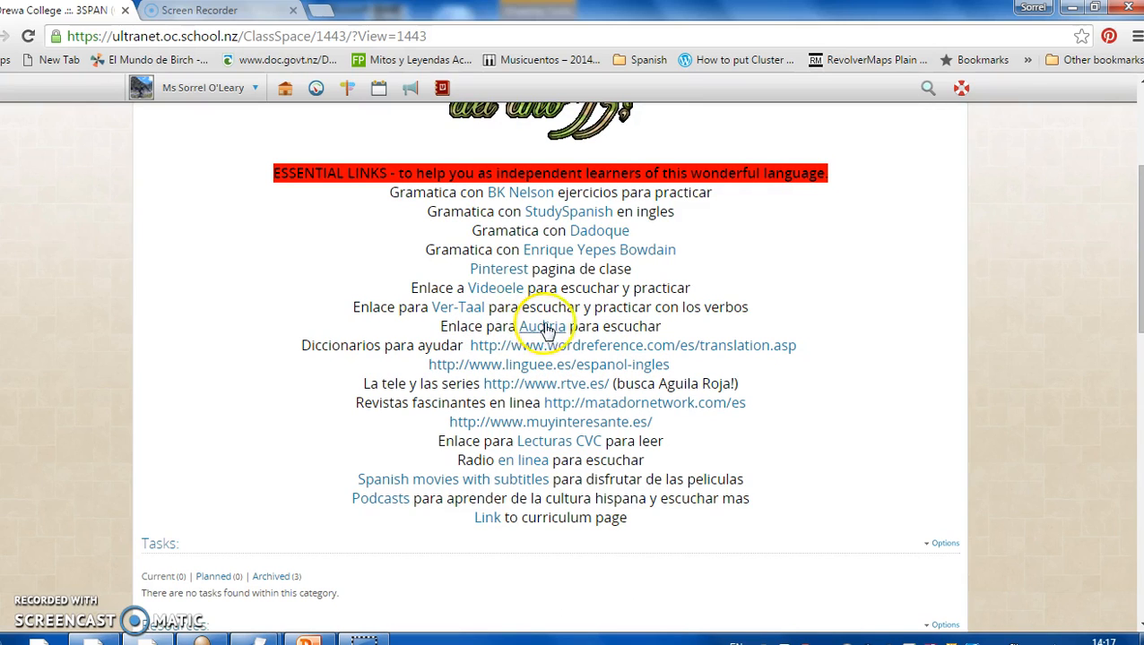
mouse_move(696, 336)
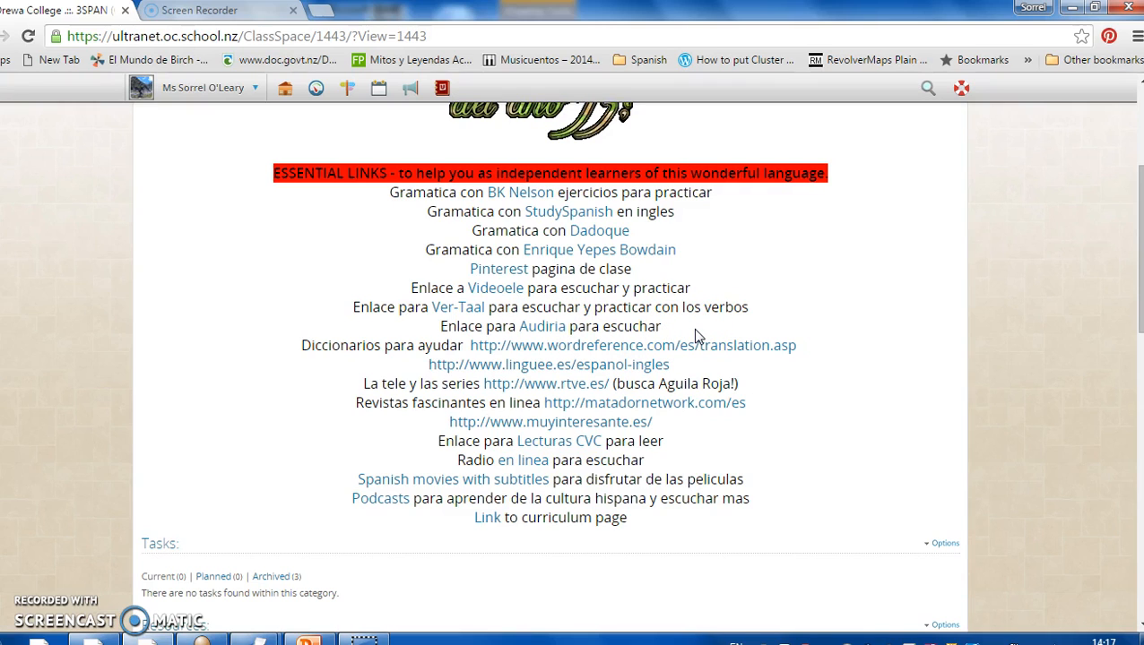
mouse_move(704, 361)
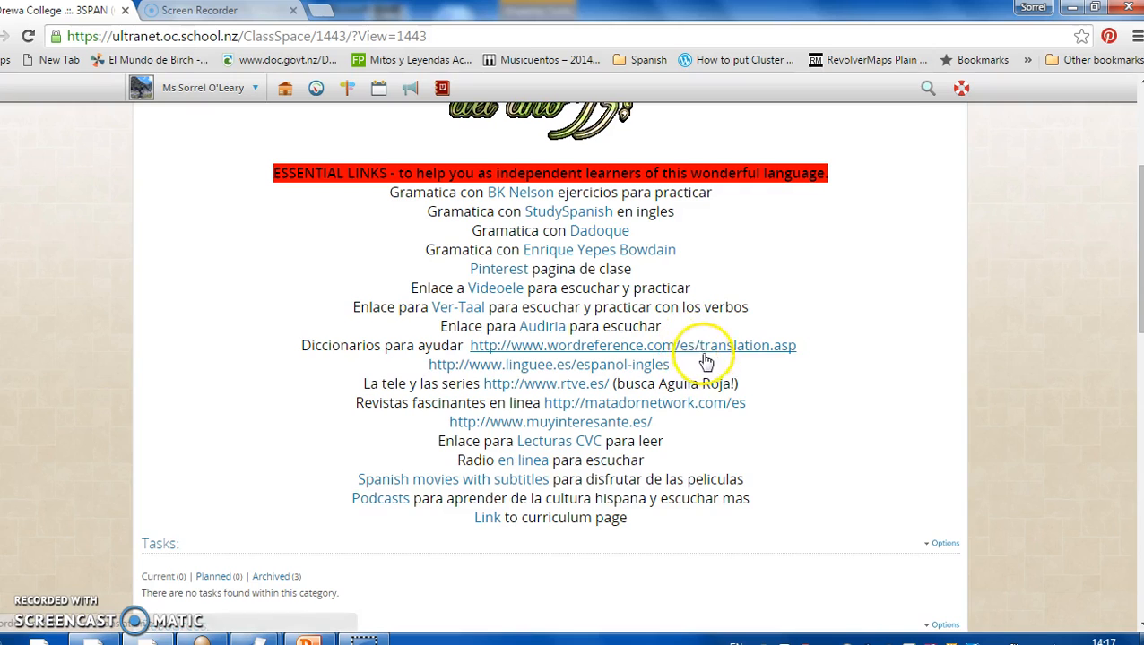
mouse_move(596, 387)
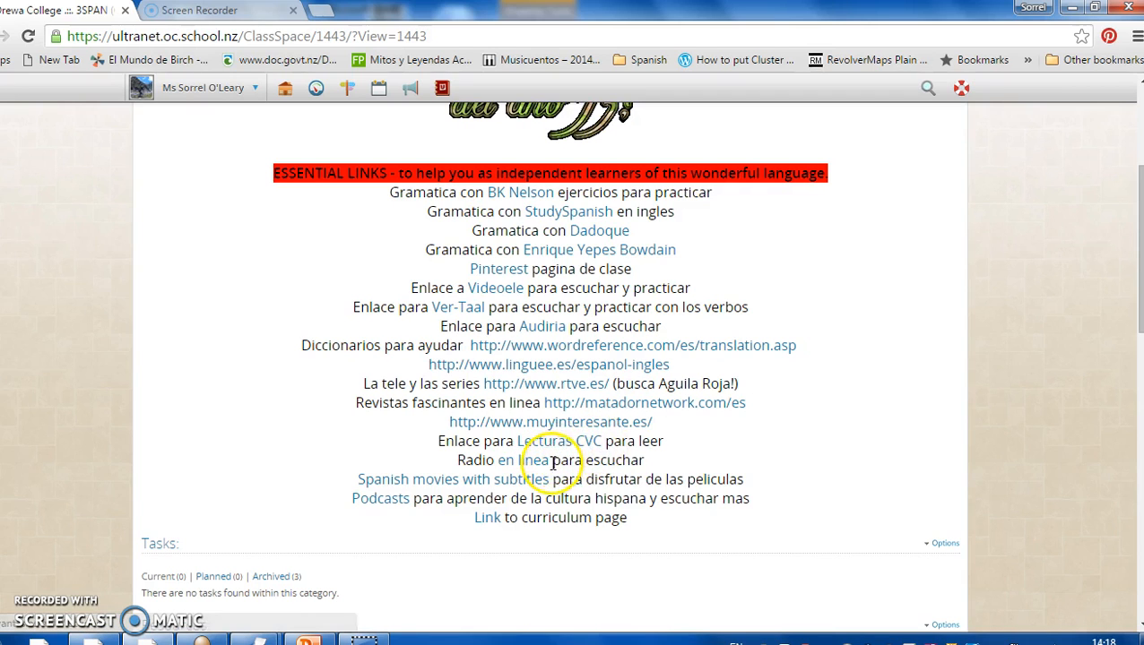
mouse_move(458, 484)
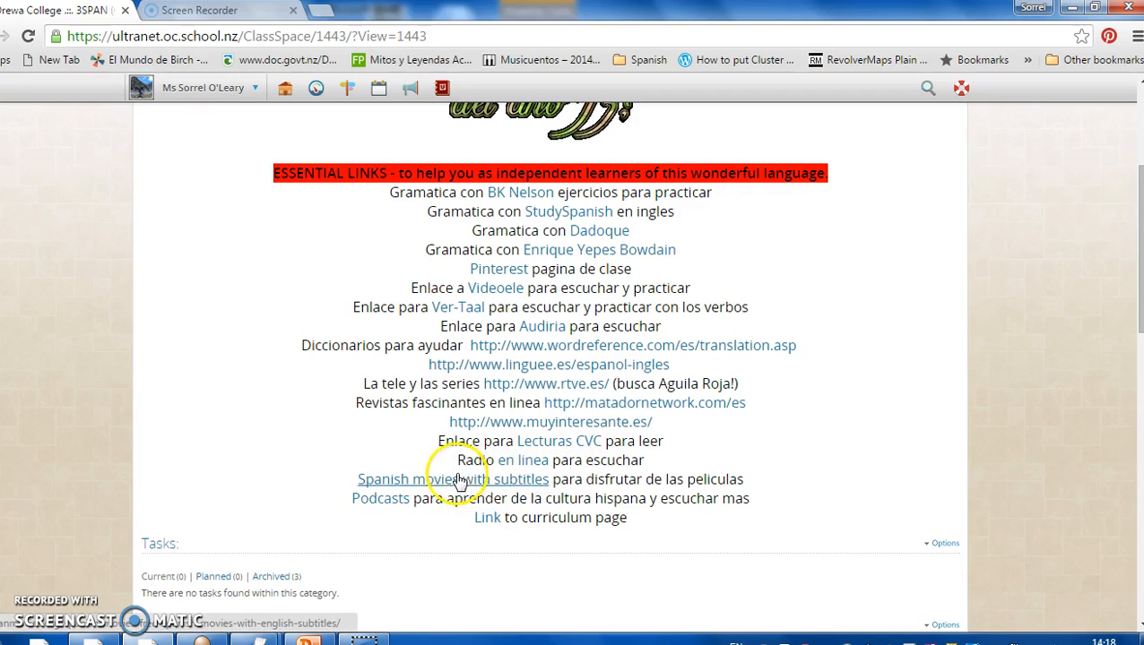
mouse_move(378, 461)
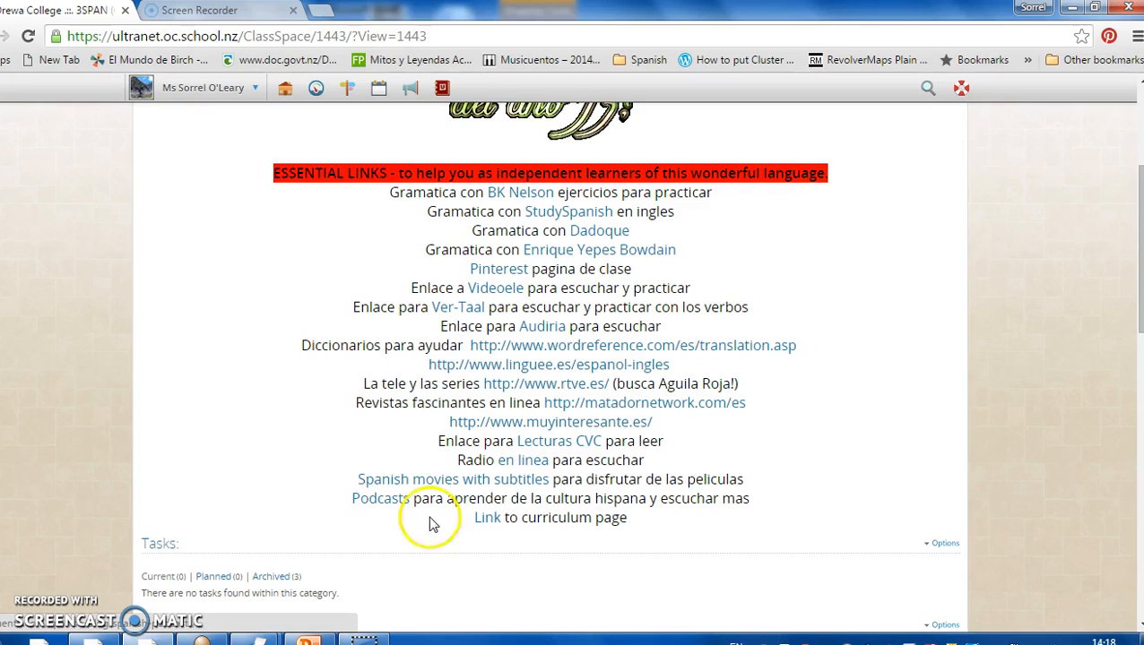
mouse_move(487, 518)
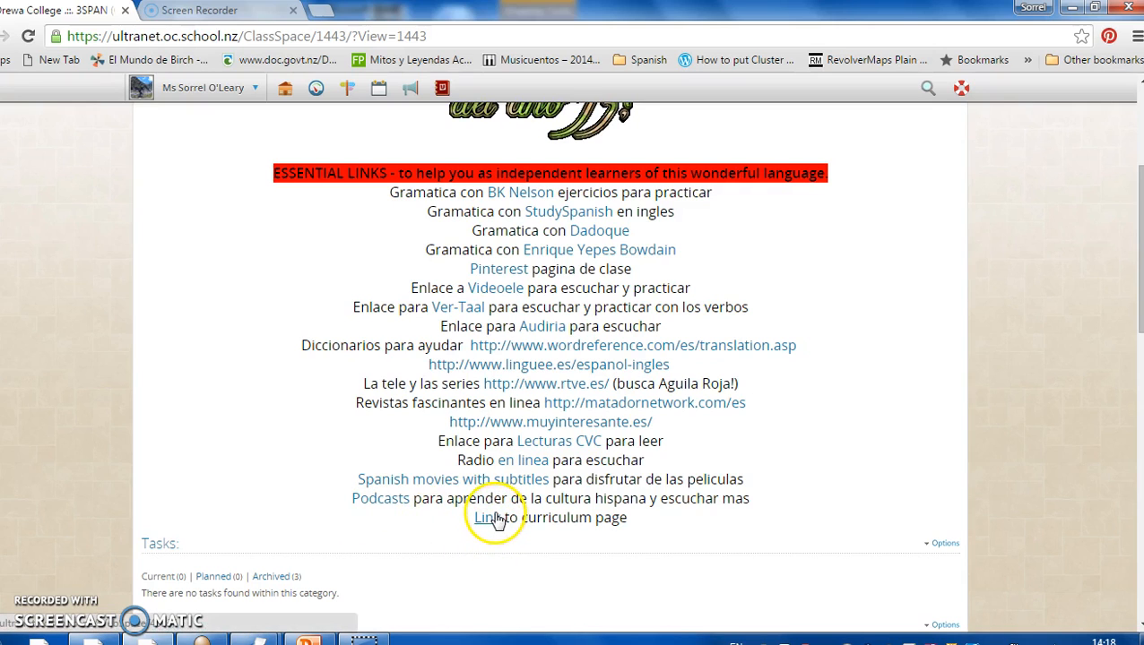
scroll(down, 3)
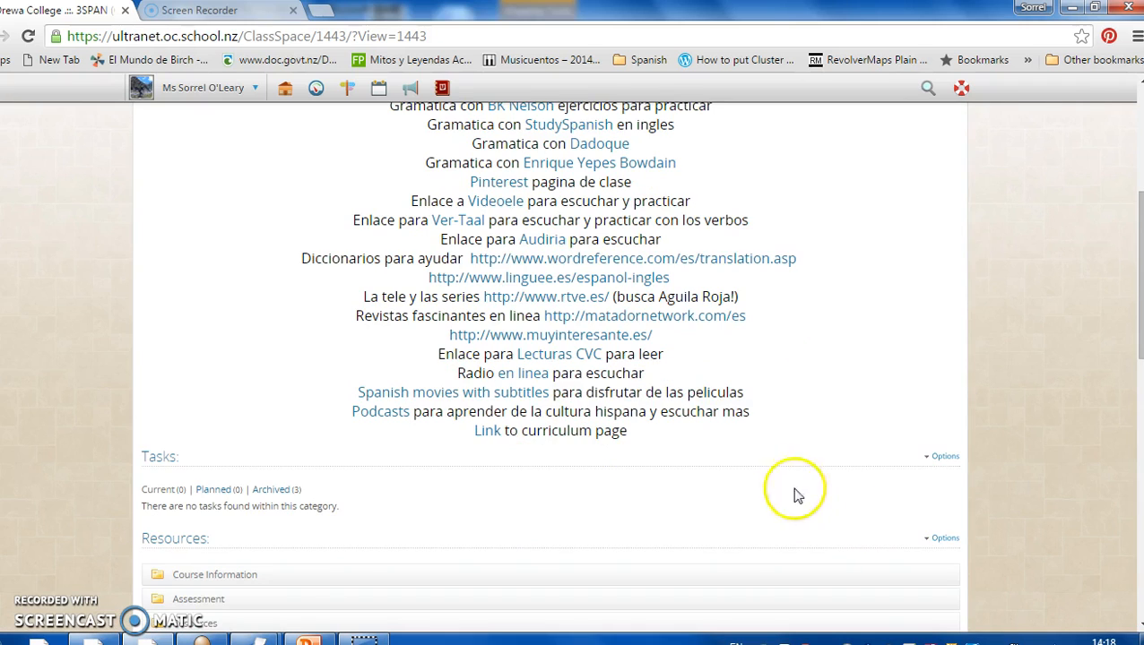
scroll(down, 3)
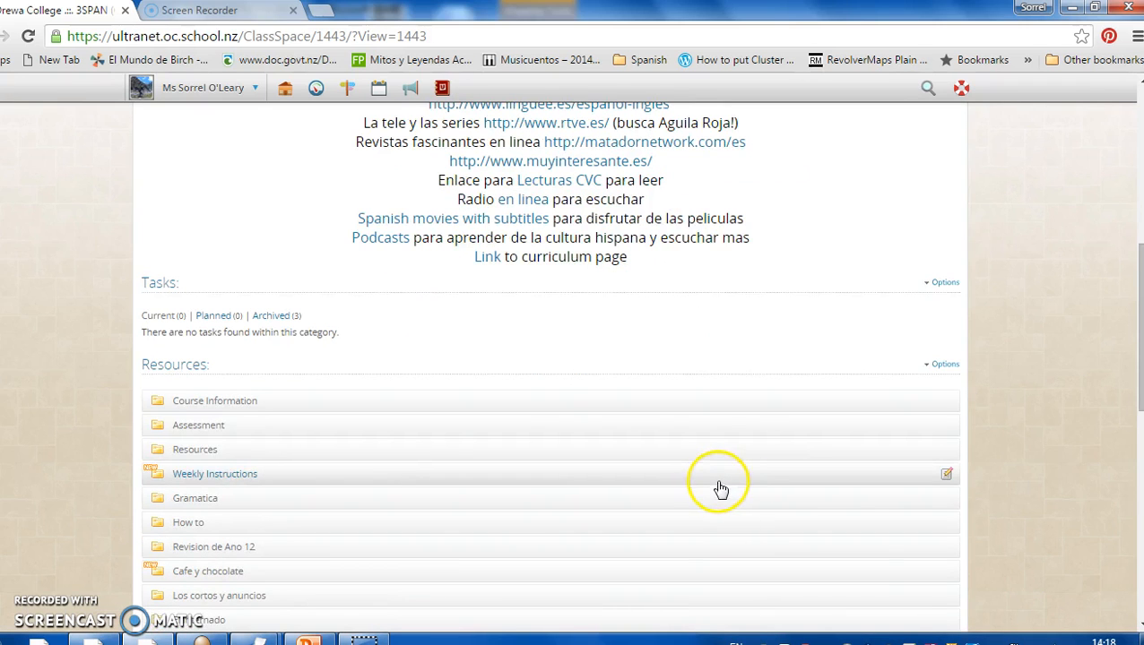
mouse_move(261, 400)
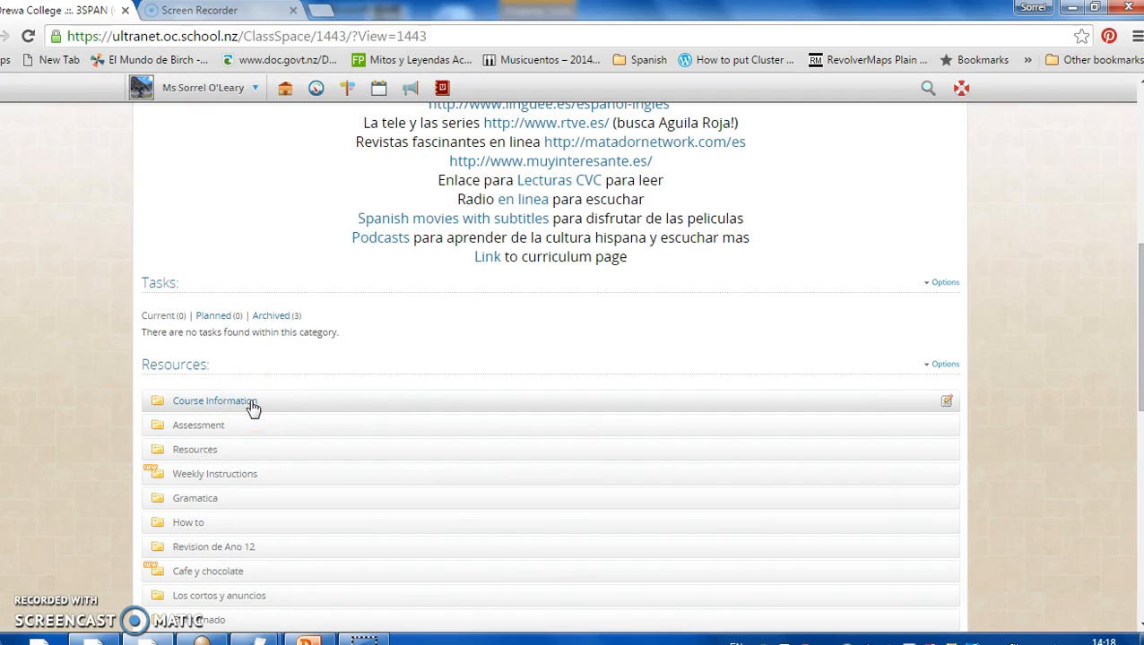
click(216, 400)
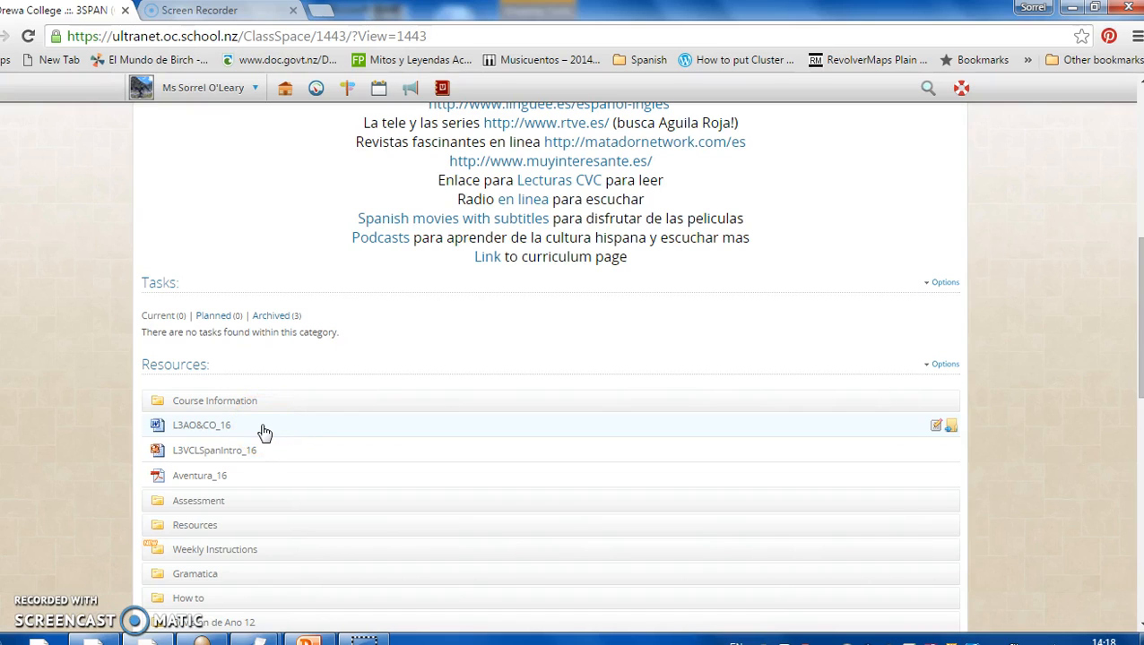
mouse_move(264, 450)
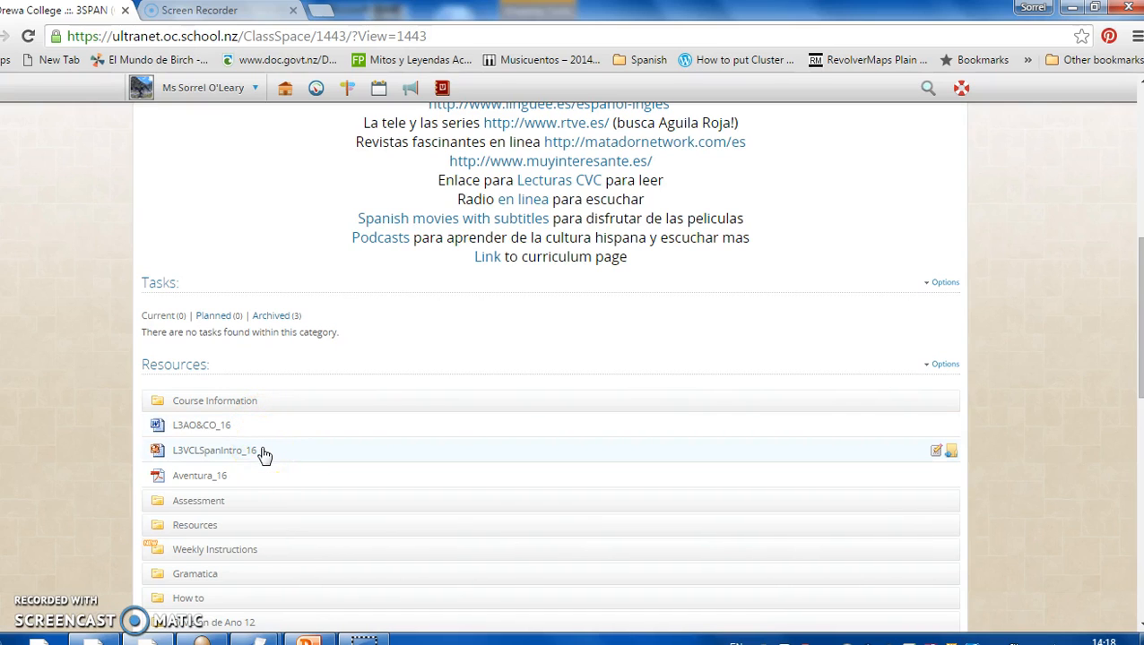
mouse_move(254, 485)
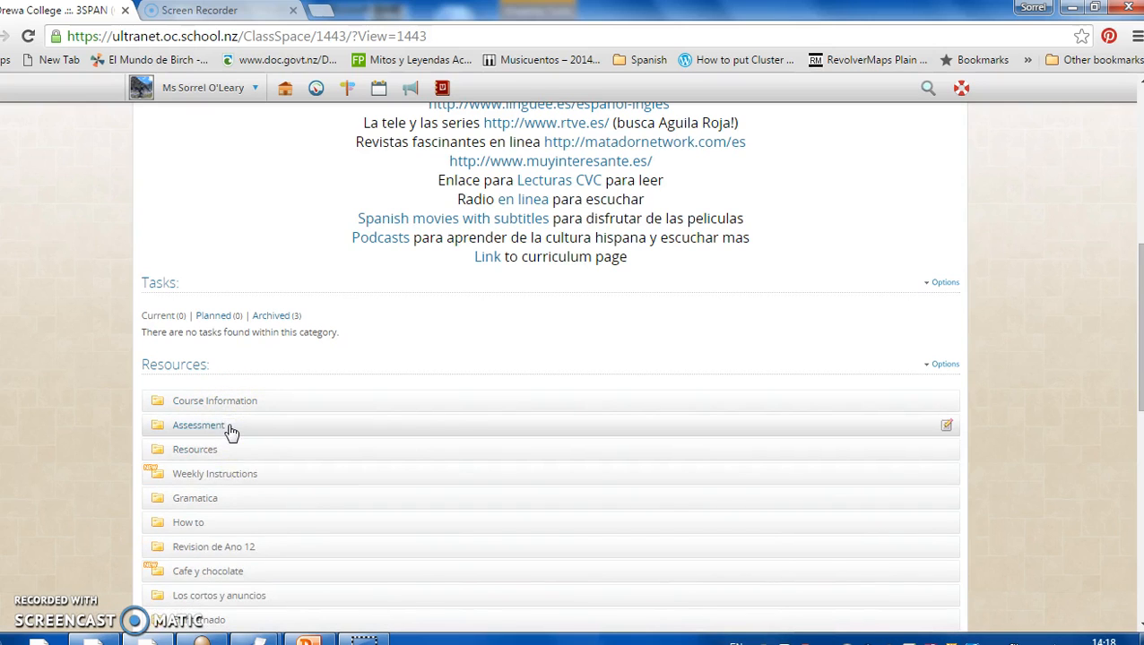
click(198, 426)
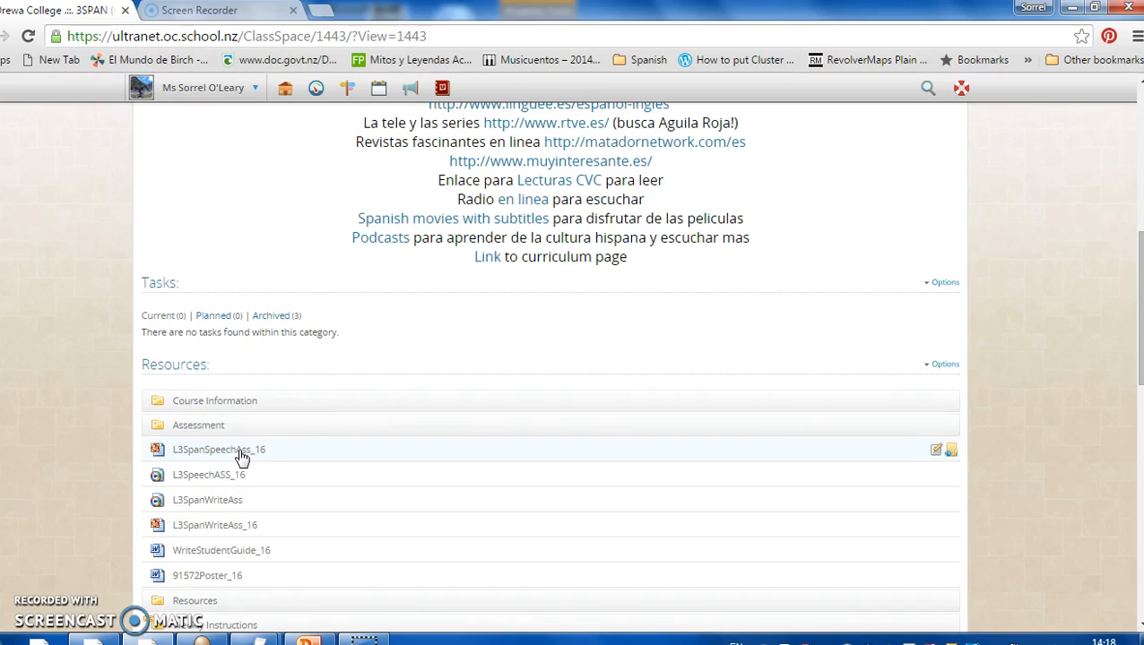
mouse_move(243, 454)
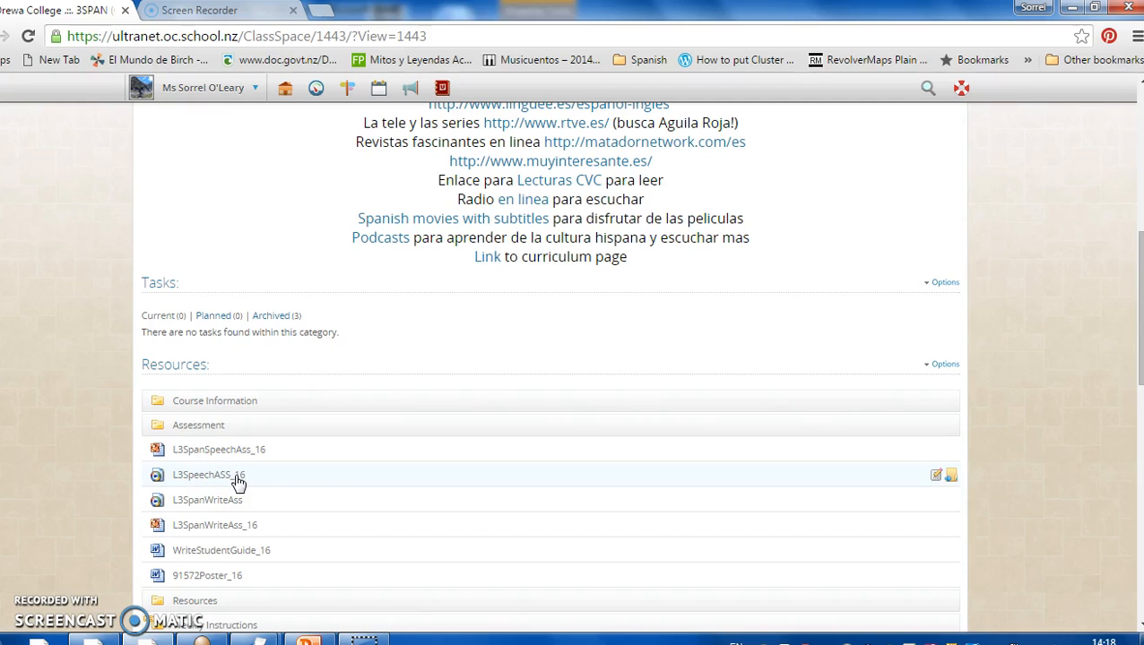
mouse_move(254, 497)
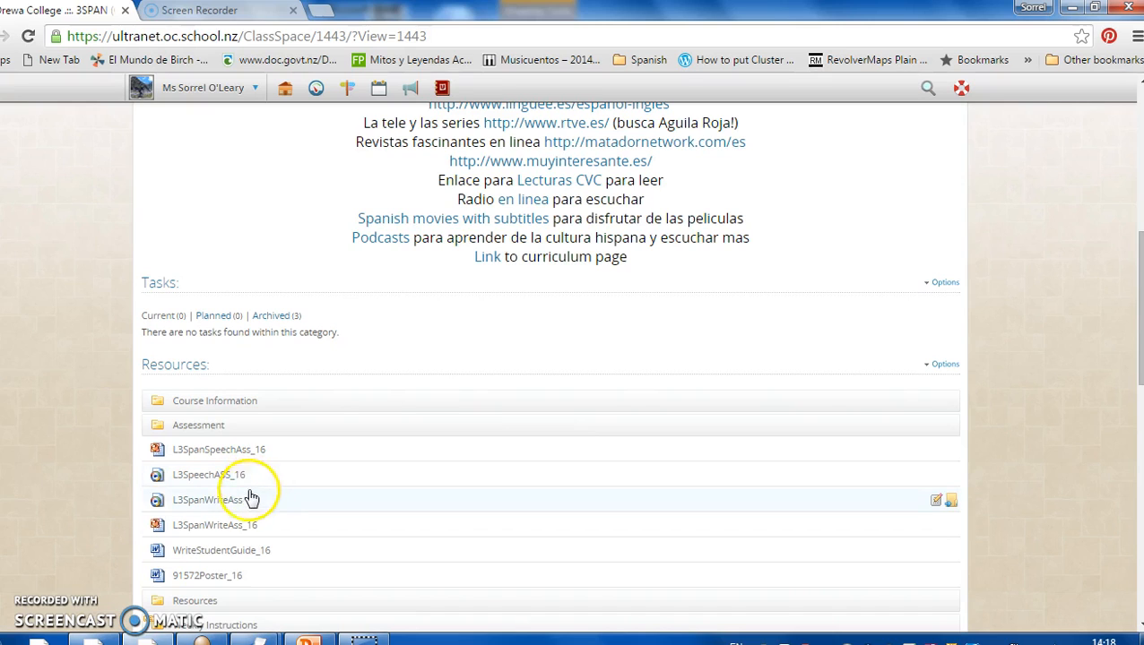
mouse_move(249, 500)
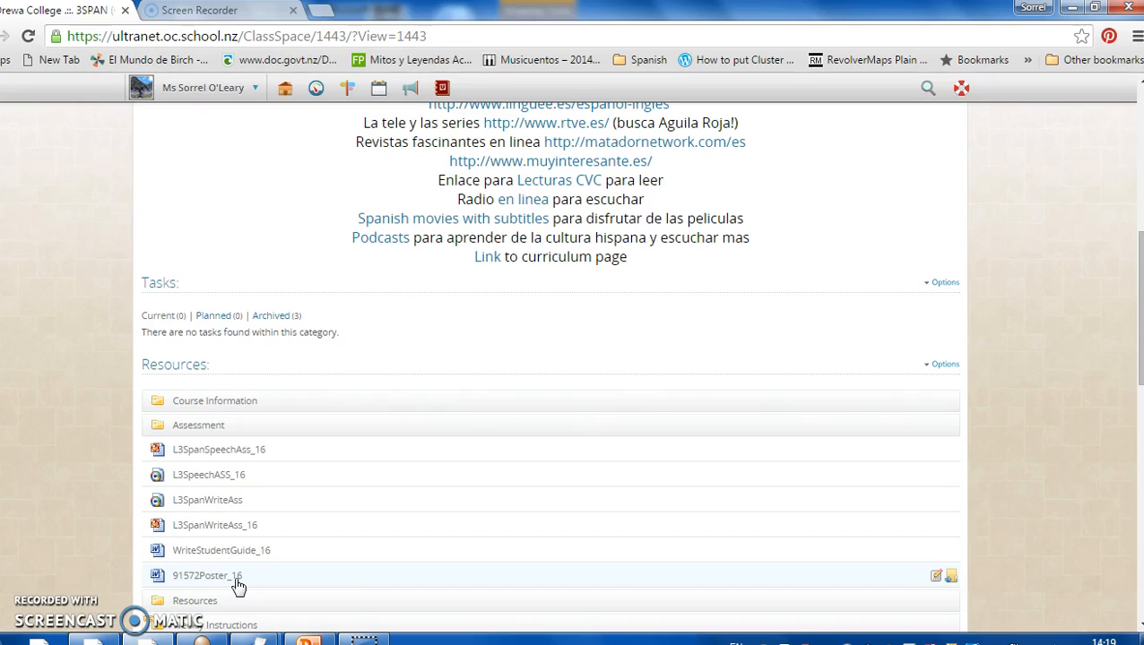
scroll(down, 3)
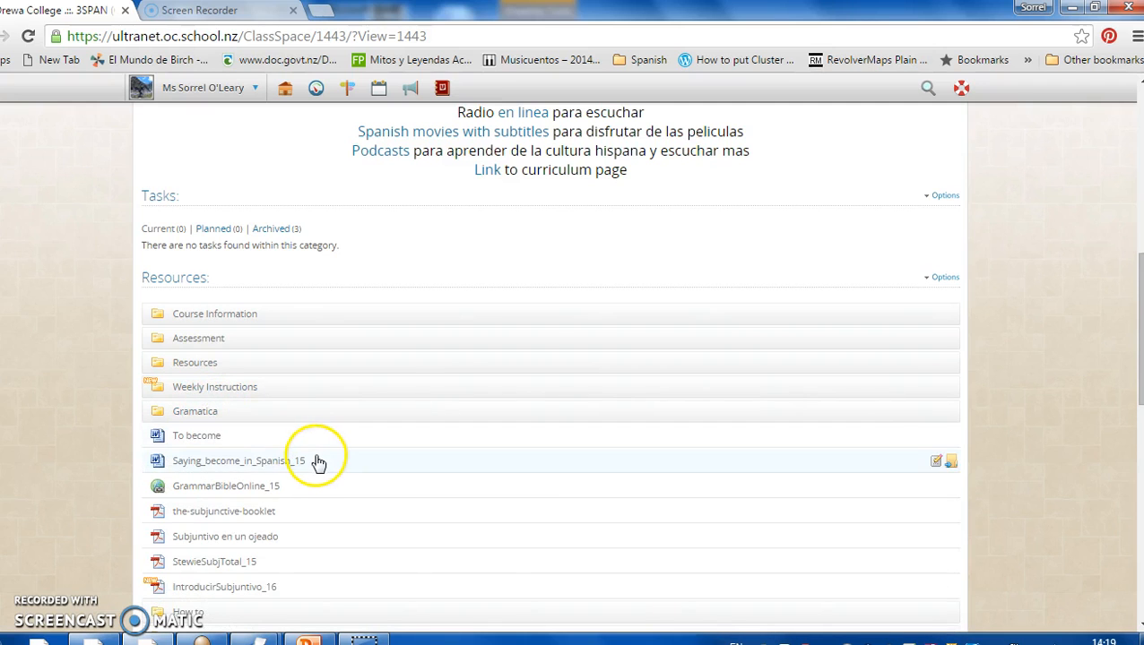
scroll(down, 3)
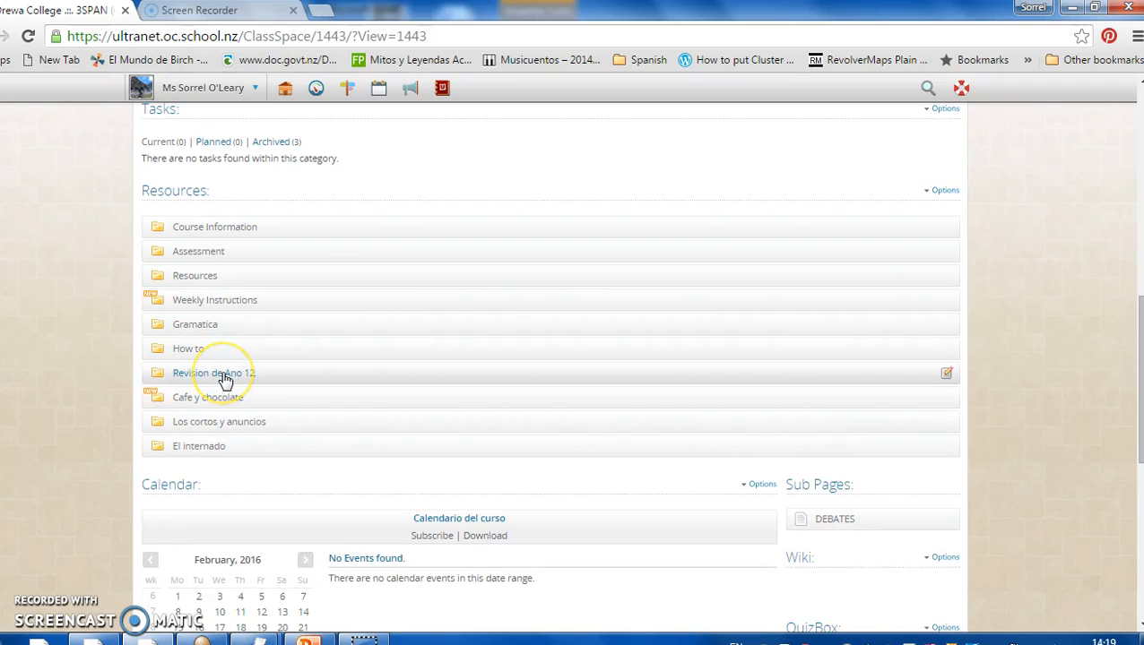
mouse_move(213, 398)
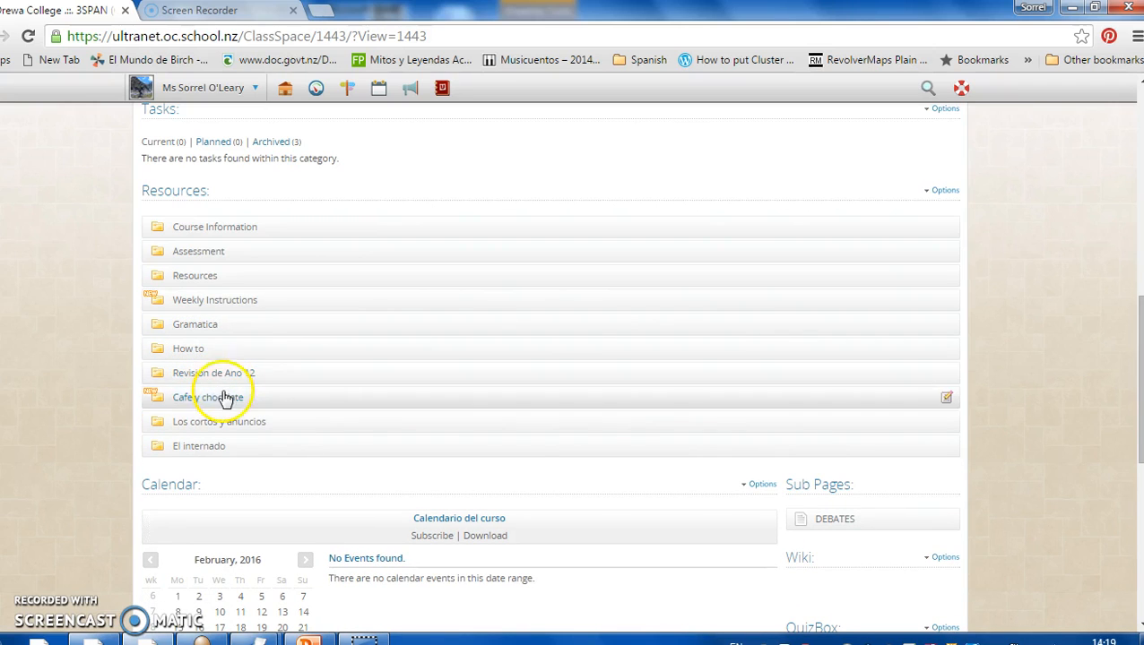
mouse_move(229, 383)
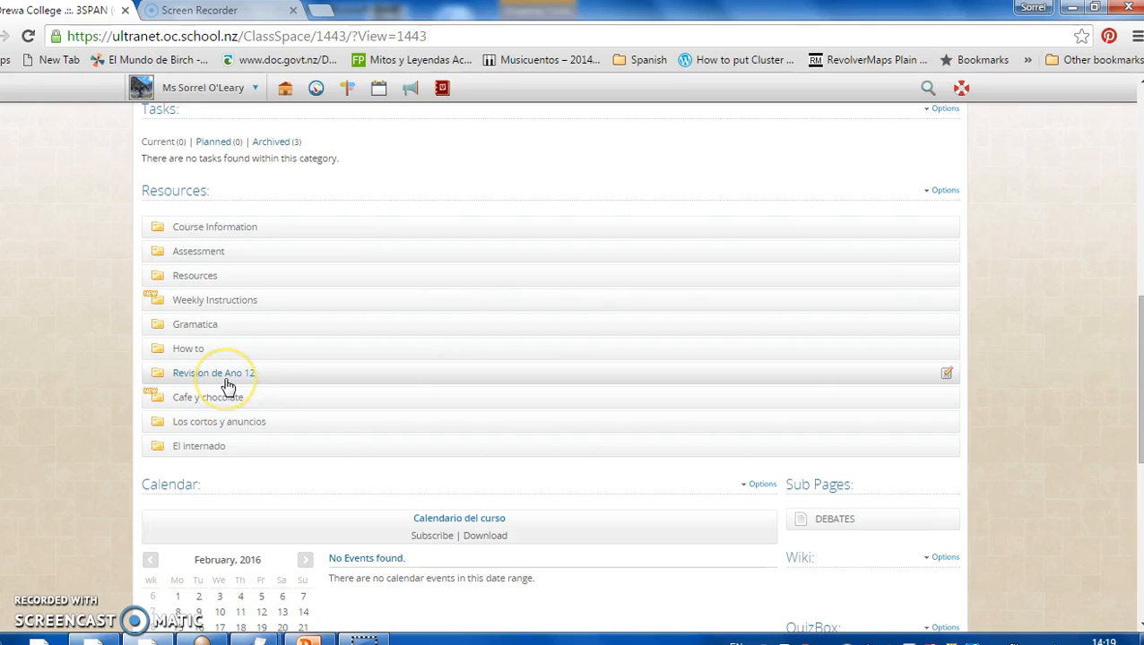
mouse_move(232, 401)
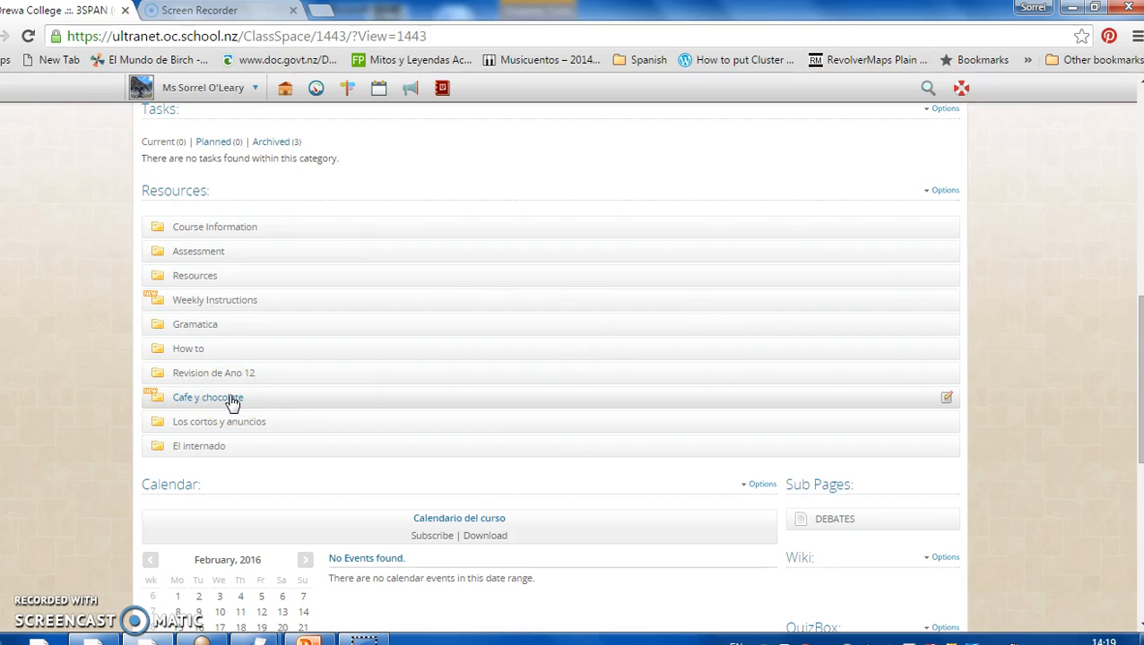
- Expand the Cafe y chocolate folder to show its chocolate, coffee and fair-trade resources
click(207, 397)
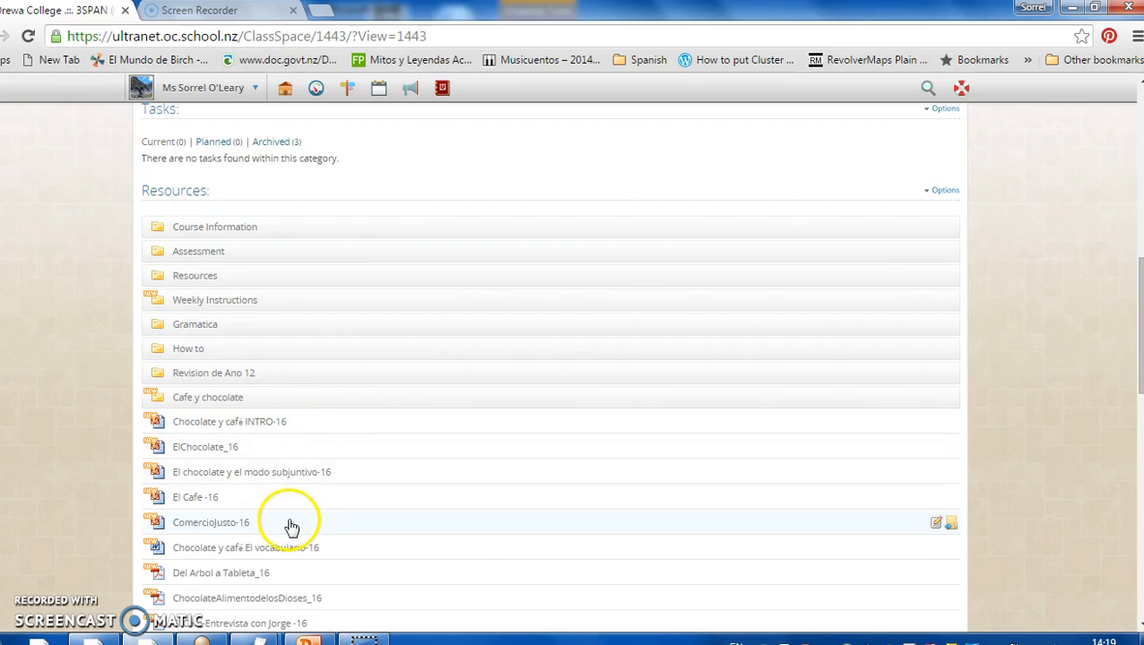
mouse_move(311, 428)
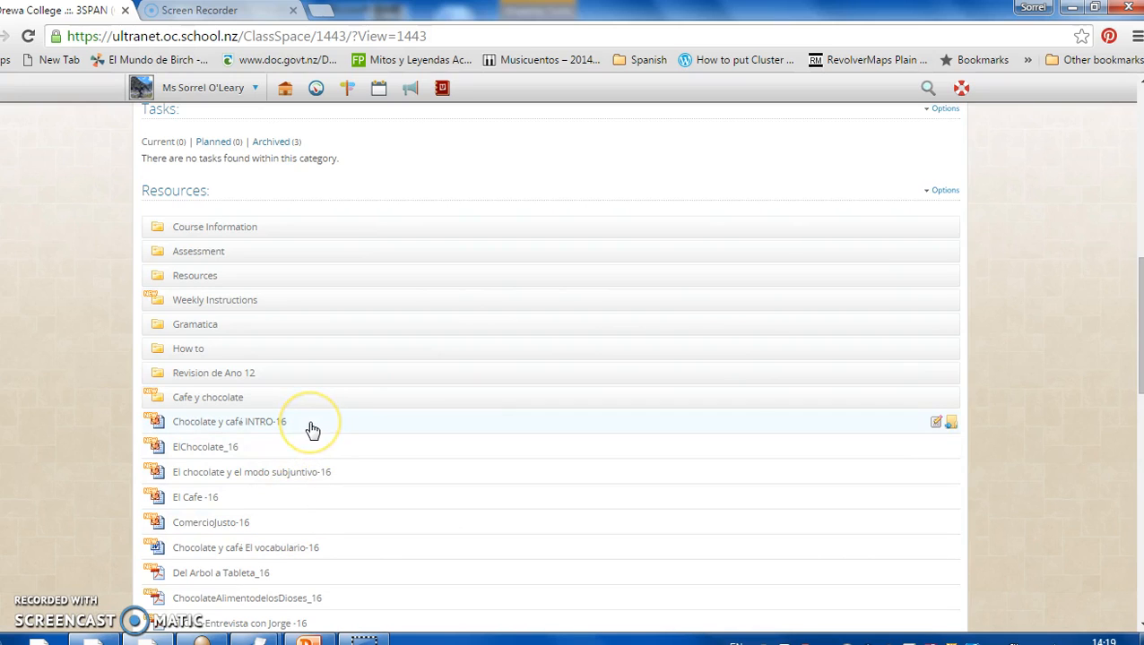
mouse_move(296, 455)
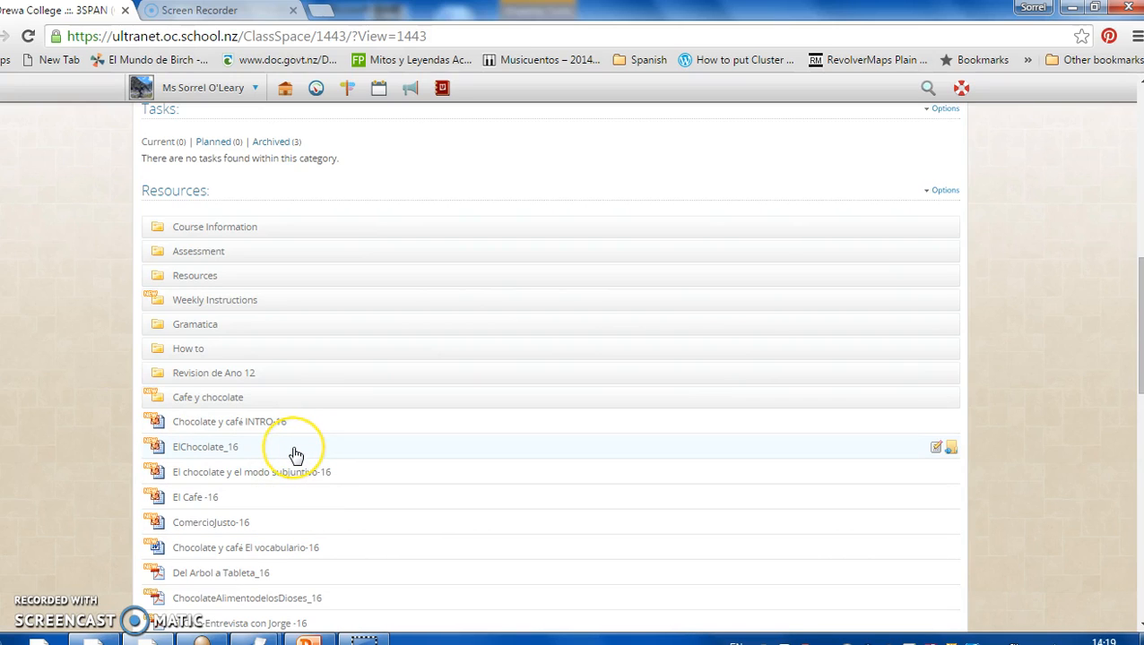
mouse_move(363, 481)
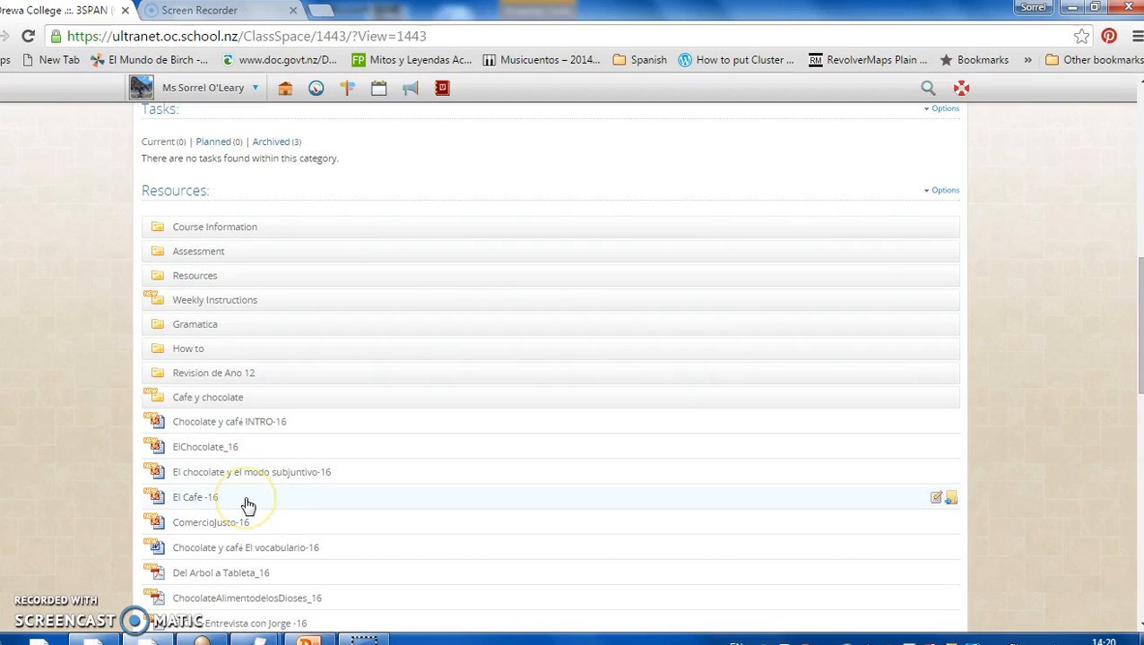
mouse_move(285, 529)
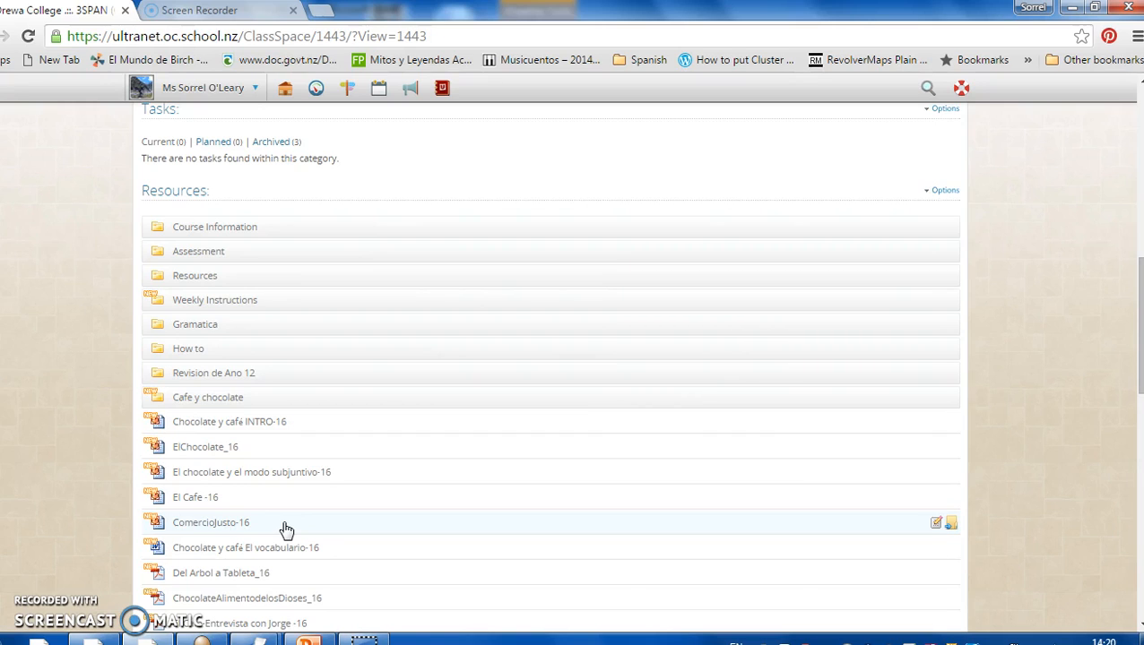
mouse_move(332, 555)
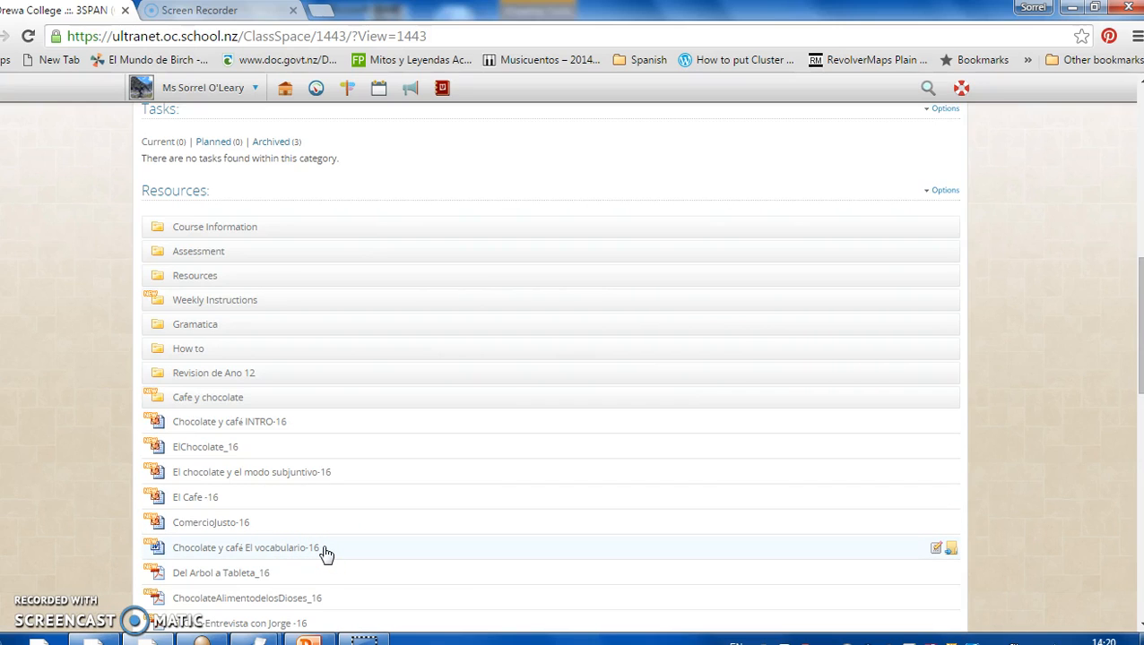
scroll(down, 3)
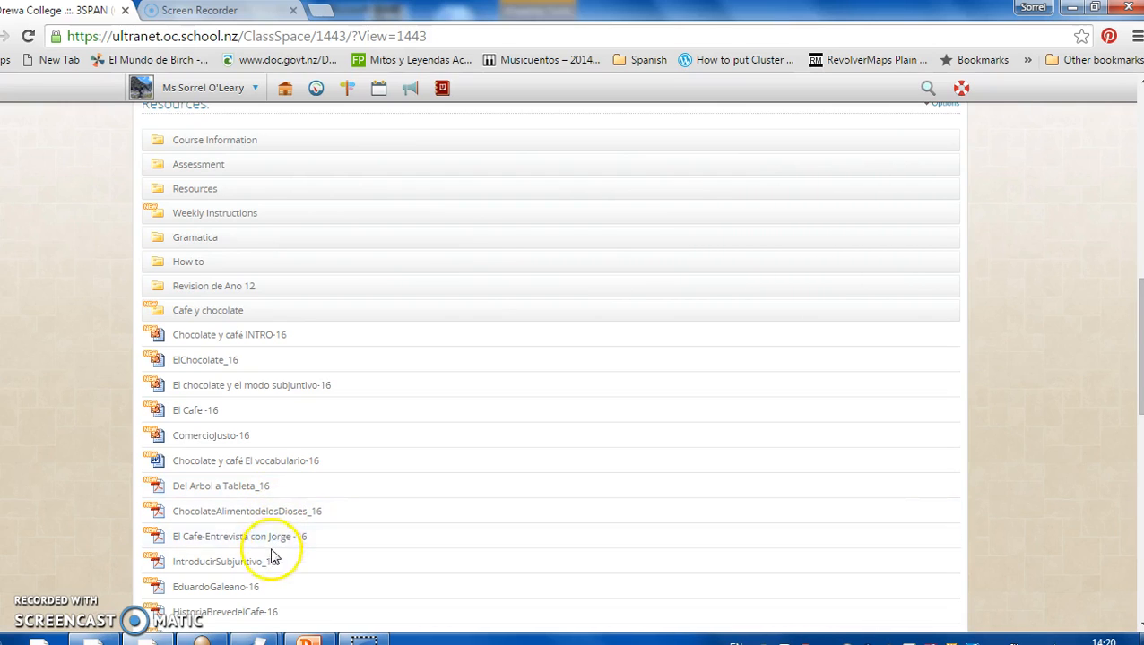
scroll(down, 3)
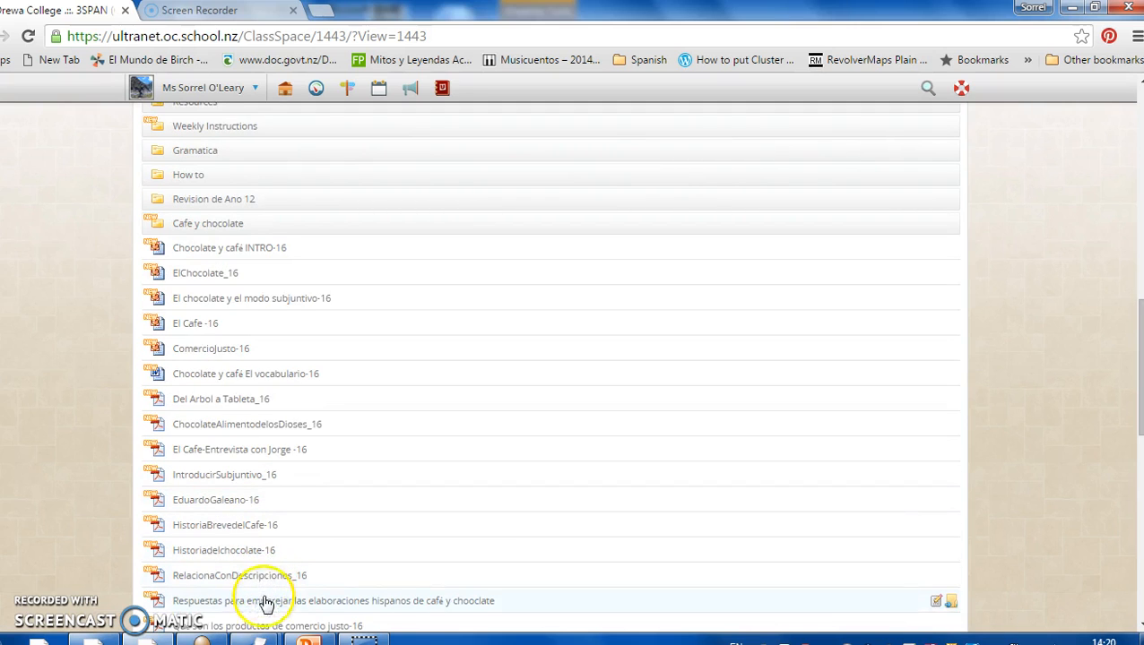
mouse_move(260, 408)
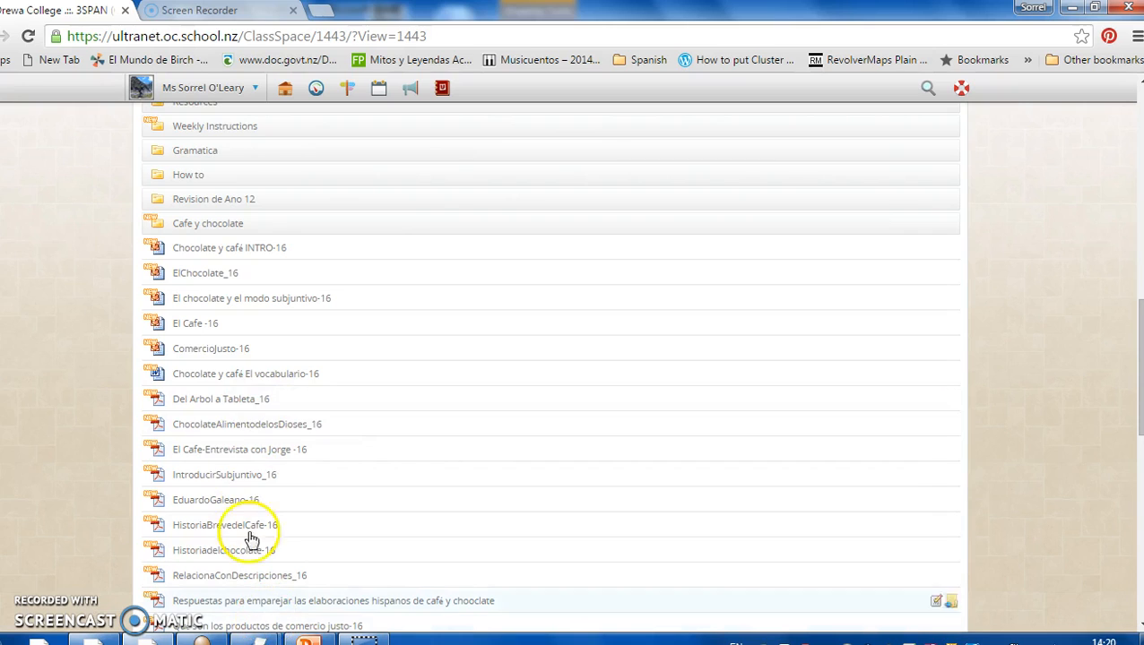
mouse_move(240, 390)
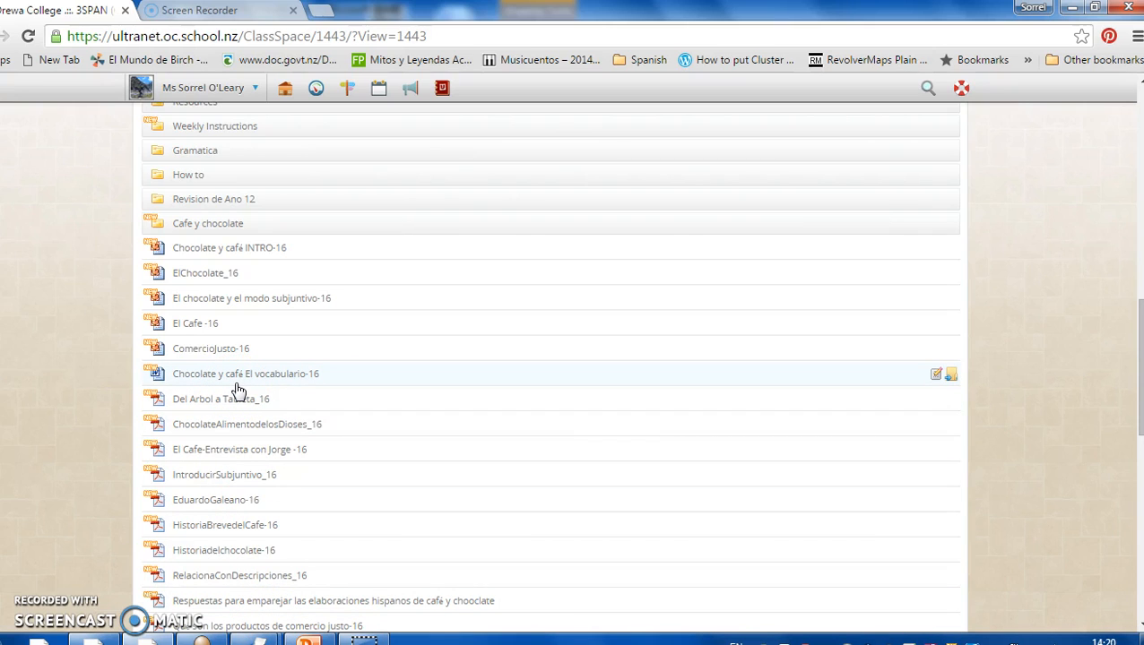
mouse_move(212, 544)
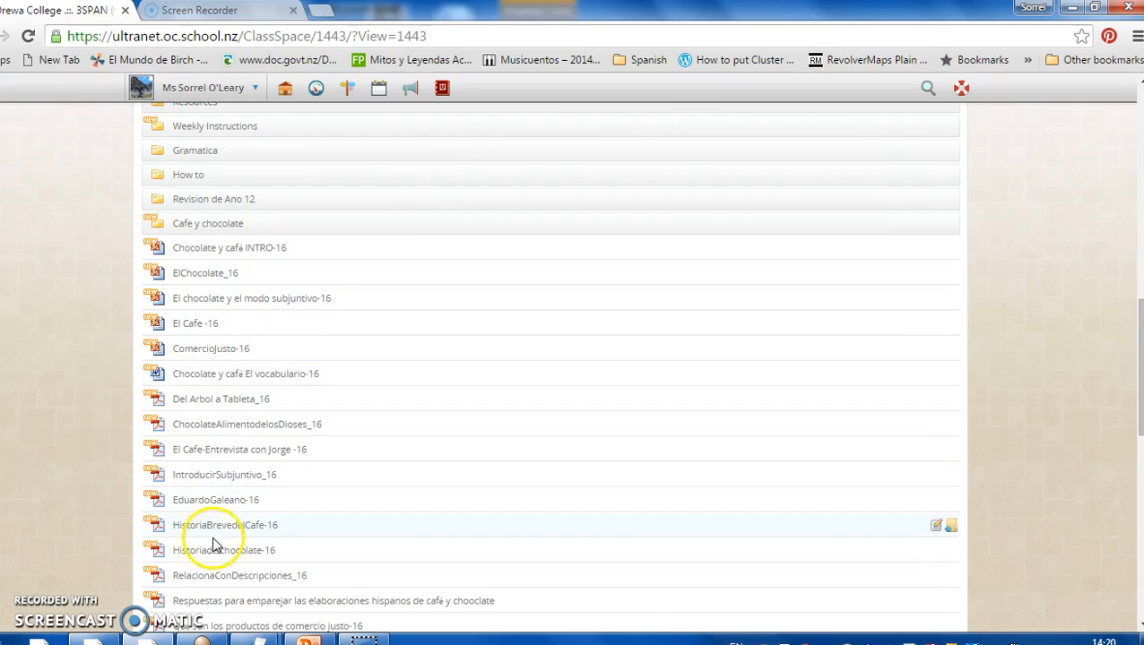
mouse_move(230, 248)
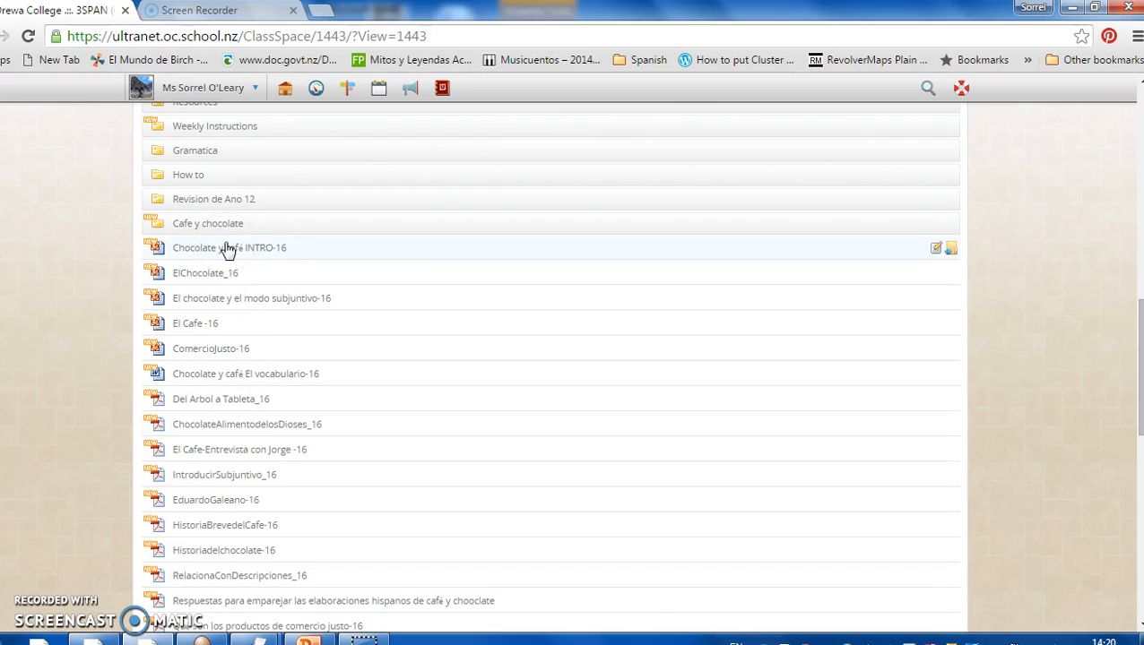
mouse_move(149, 387)
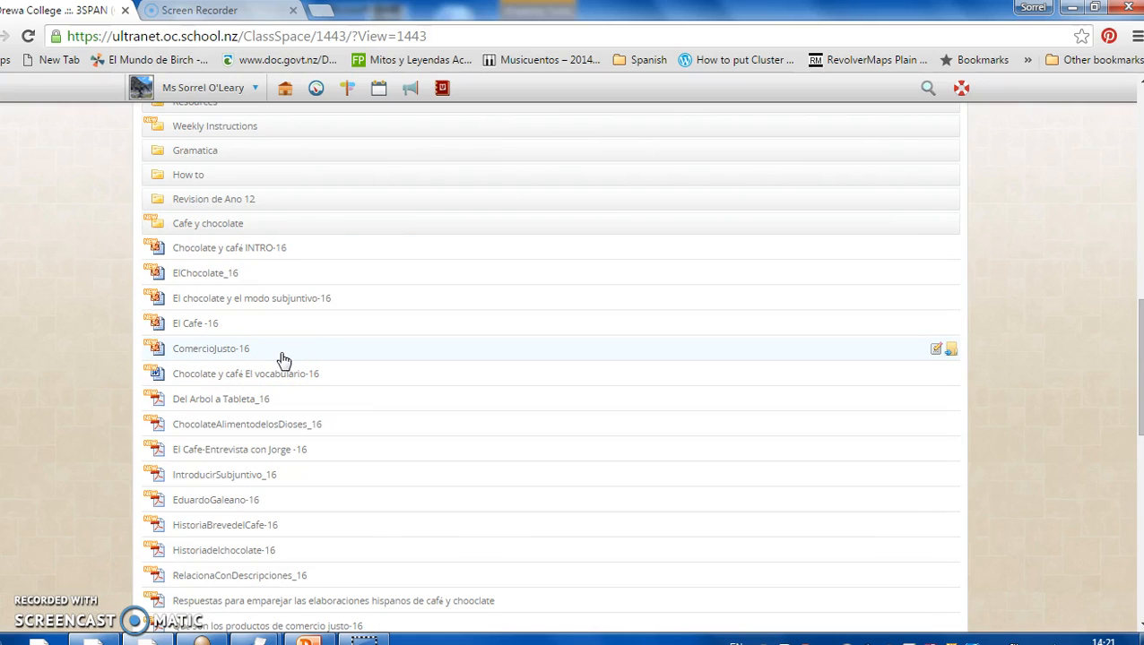
mouse_move(274, 255)
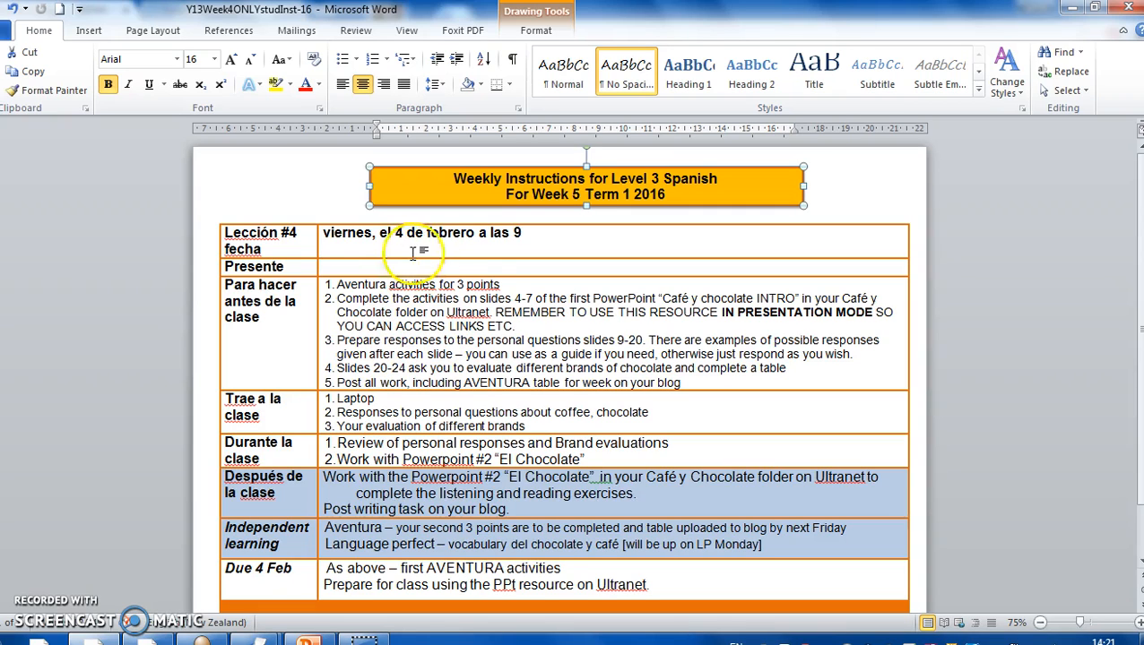
mouse_move(543, 303)
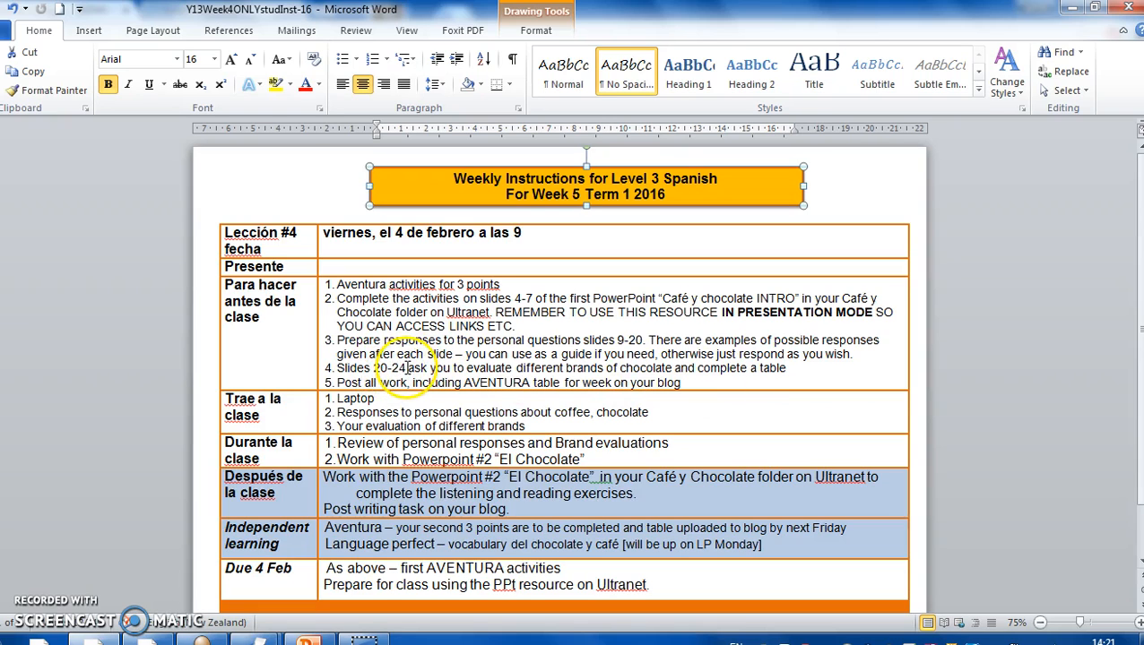
mouse_move(824, 370)
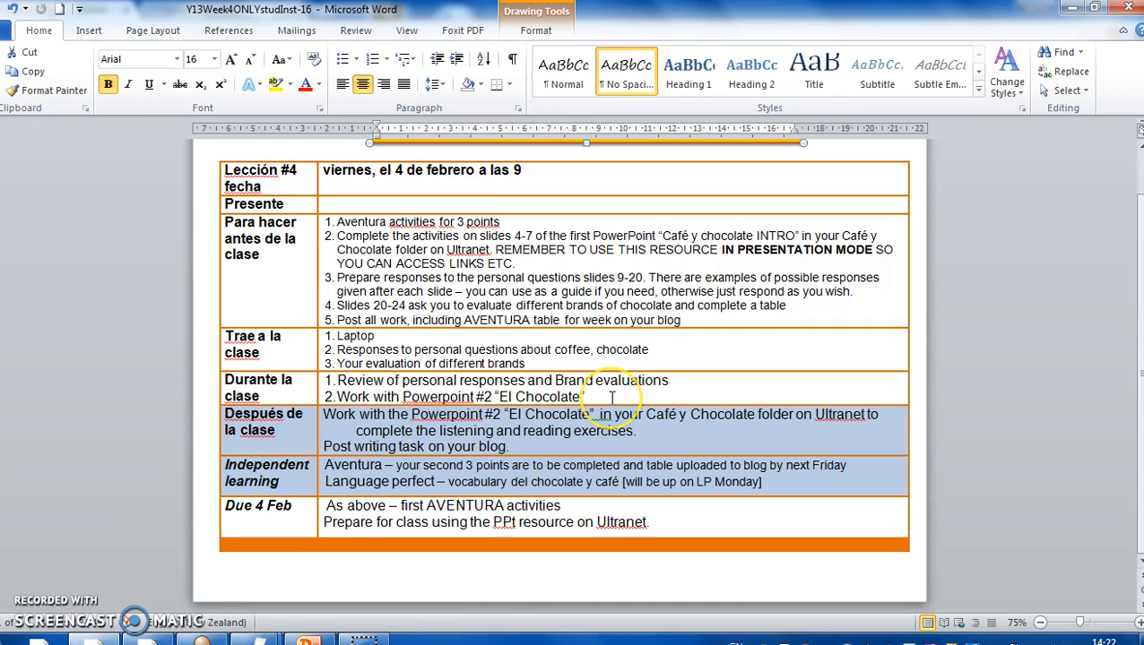
click(614, 397)
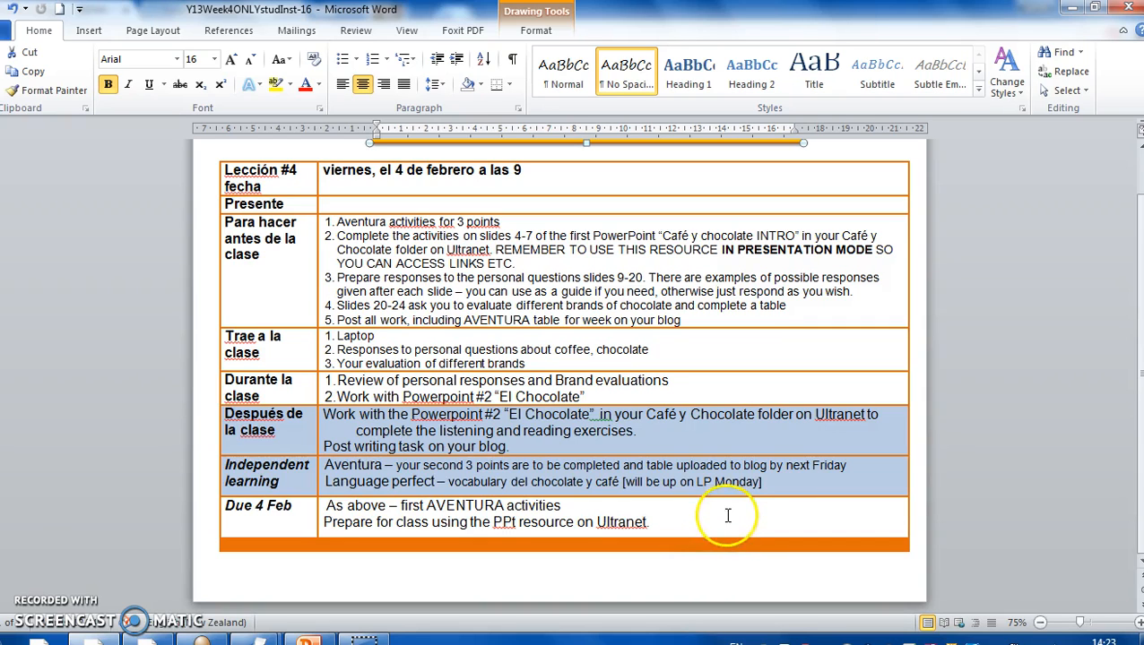
mouse_move(184, 559)
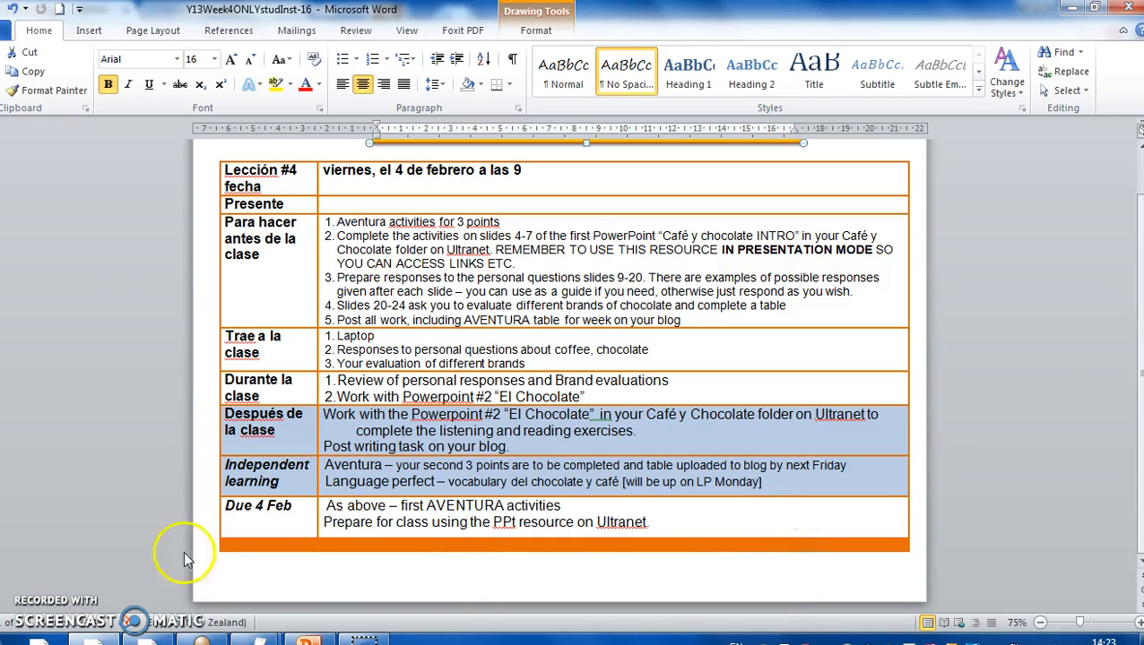
mouse_move(43, 614)
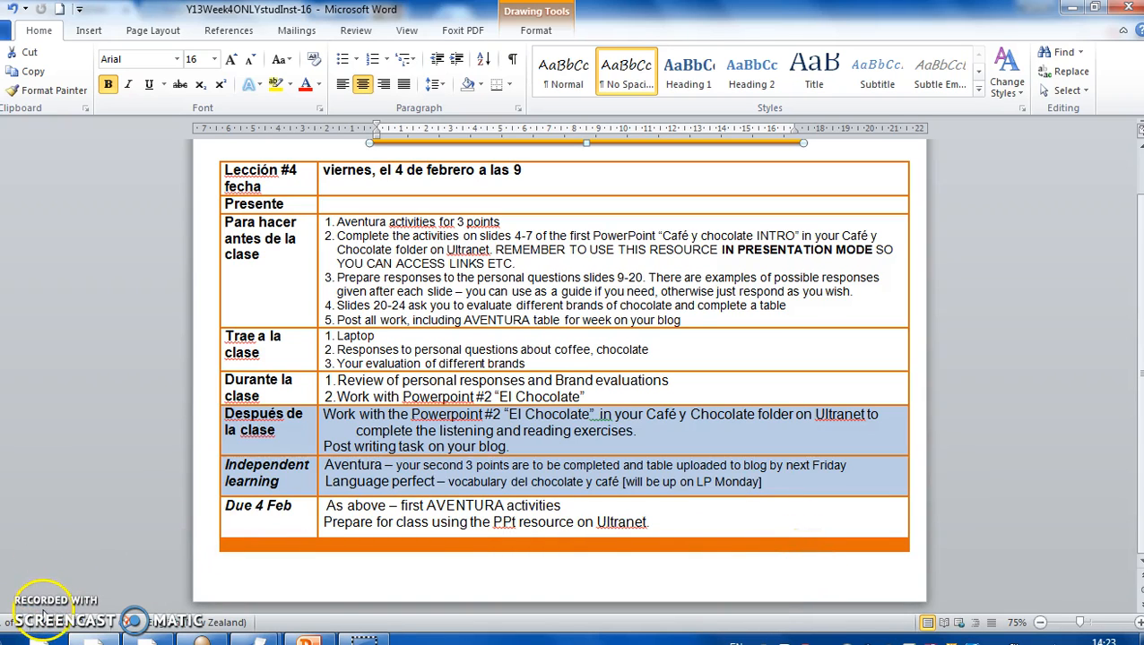